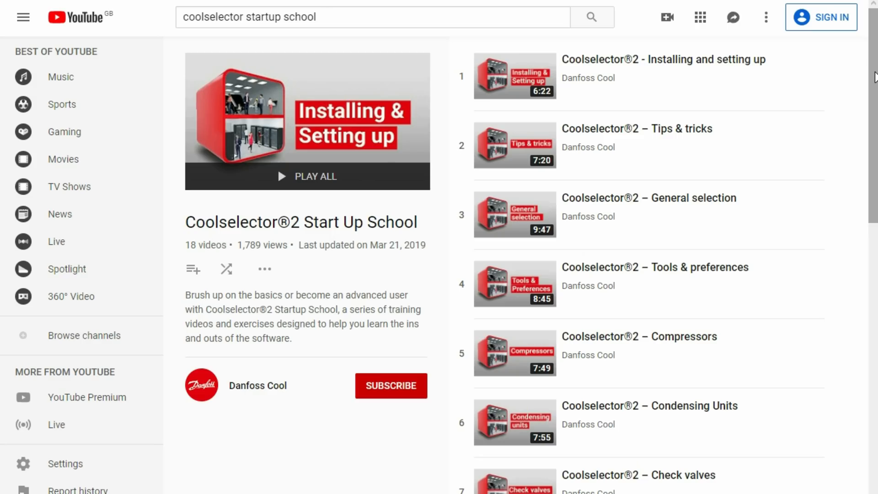
Step: Start a TXV selection for the Dry system's liquid line under Components in Series
scroll("down", 3)
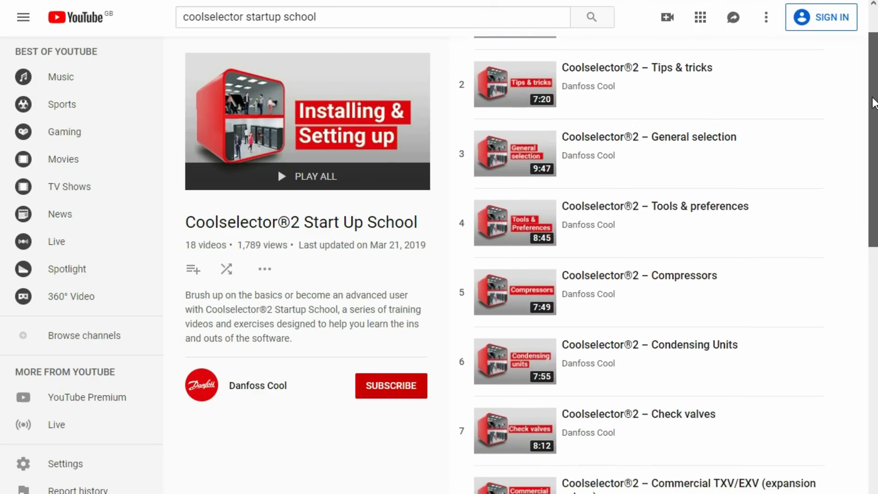
scroll("down", 3)
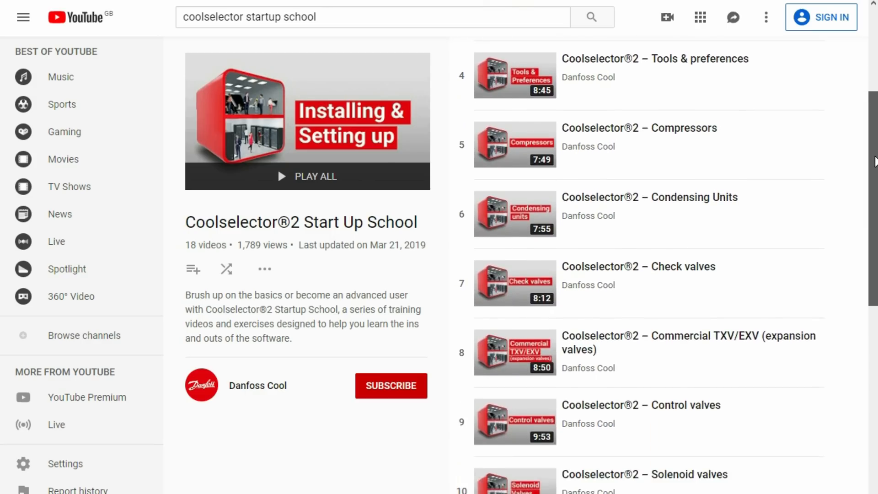
scroll("down", 3)
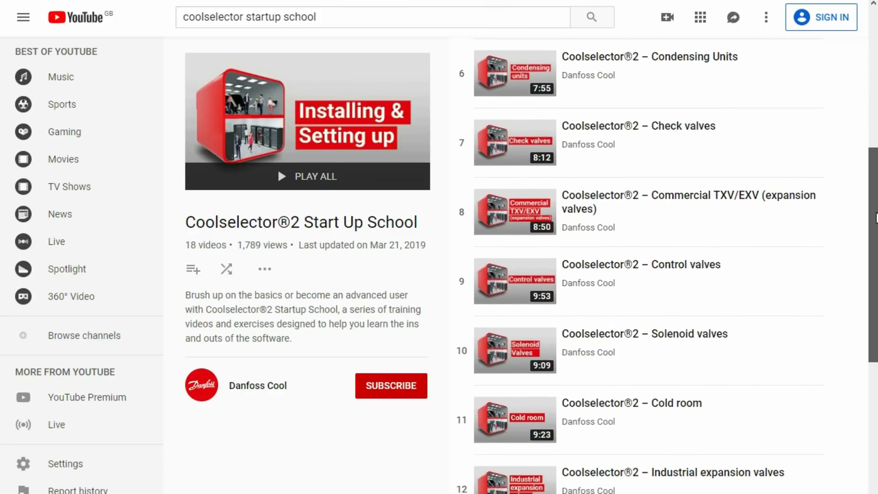
scroll("down", 3)
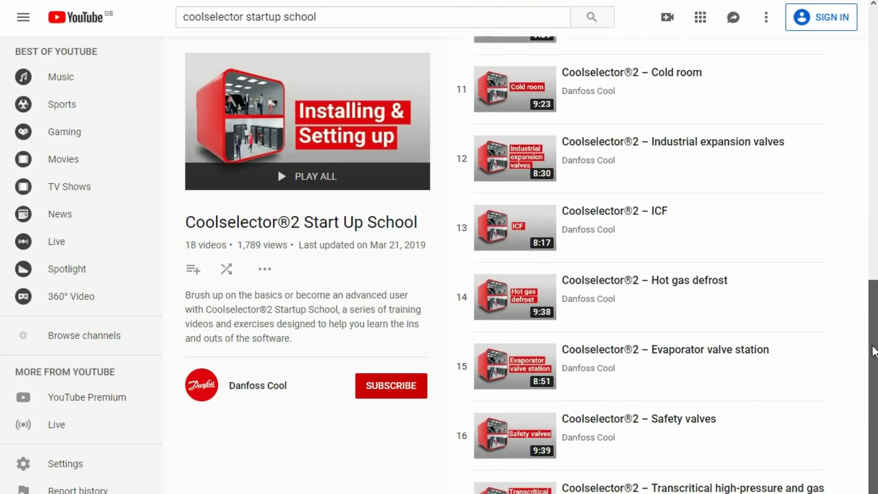
scroll("down", 3)
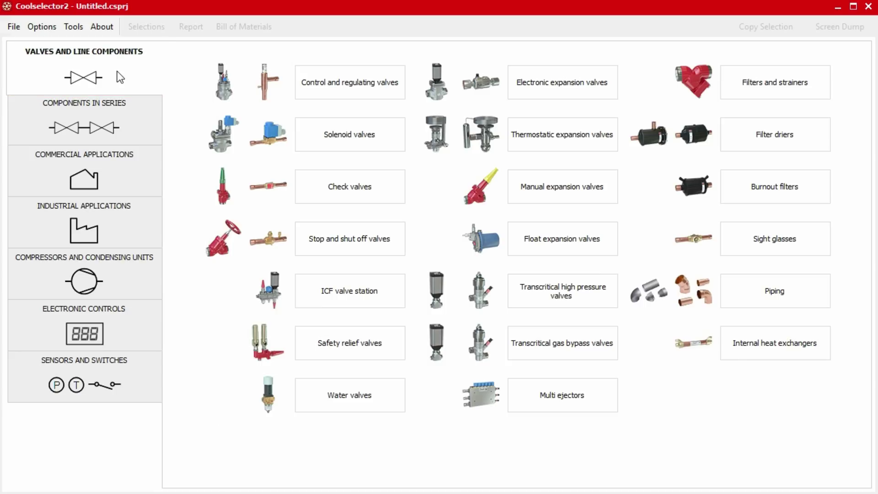
left_click(85, 123)
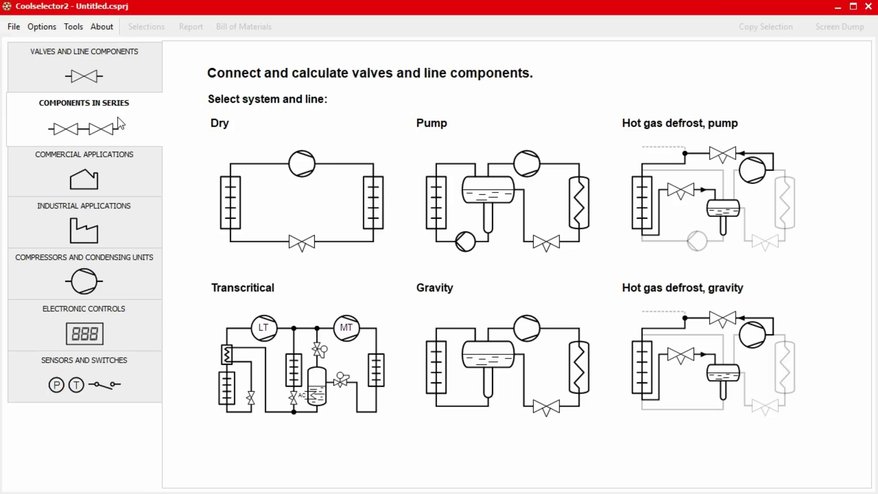
mouse_move(124, 177)
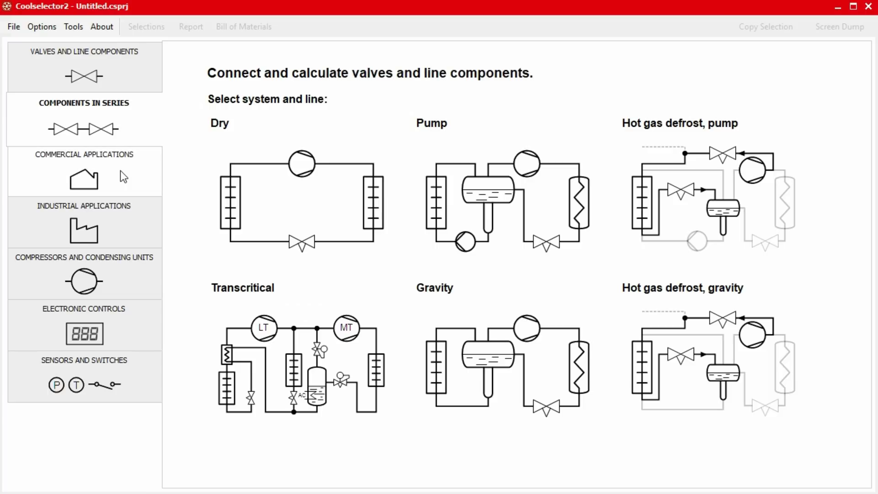
left_click(84, 170)
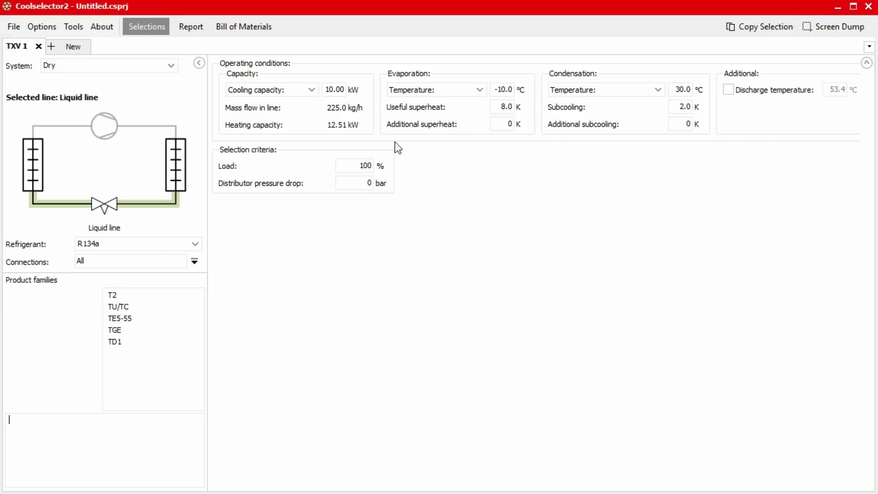
mouse_move(179, 230)
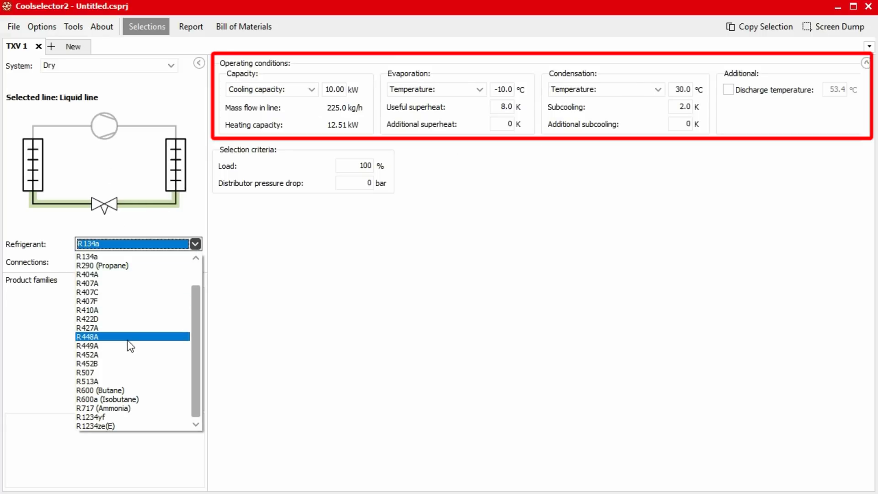
Step: Use refrigerant R448A at 2.5 kW cooling capacity, try American units, then return to International
left_click(92, 336)
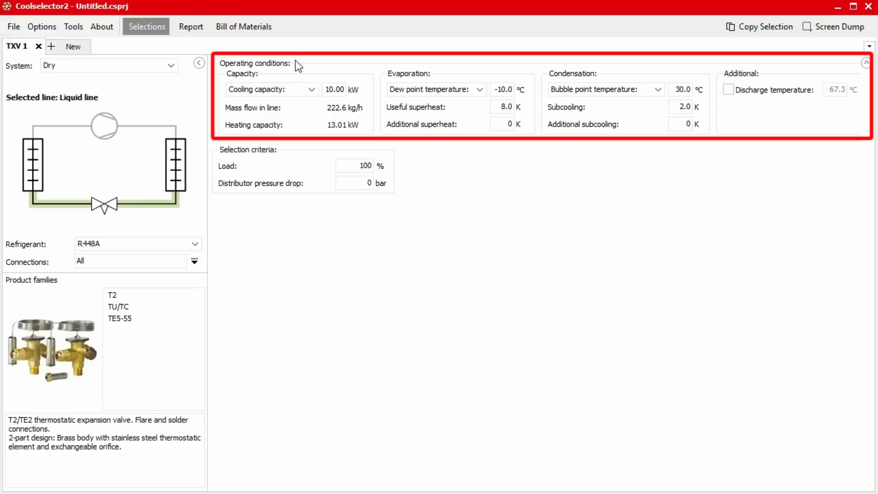
left_click(333, 90)
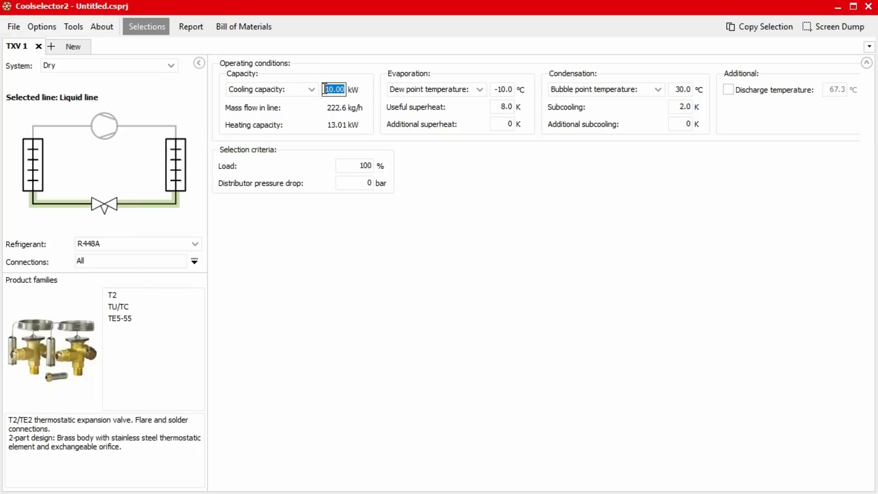
type("2.5")
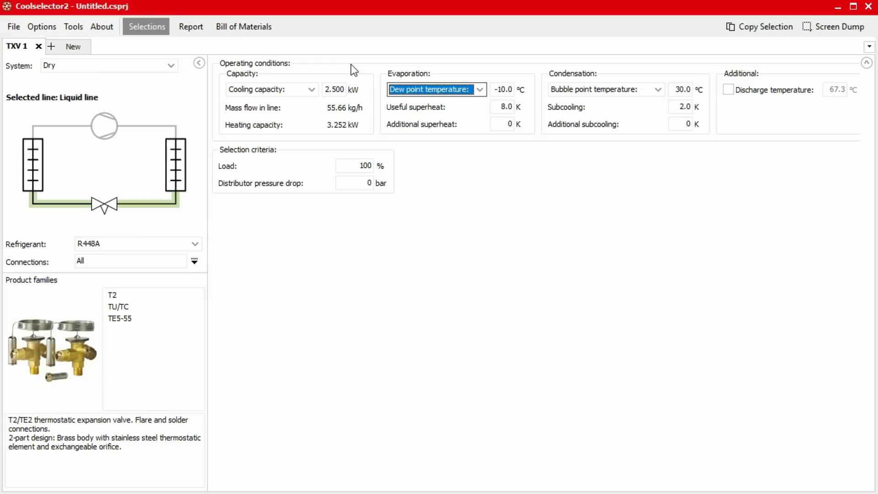
left_click(42, 25)
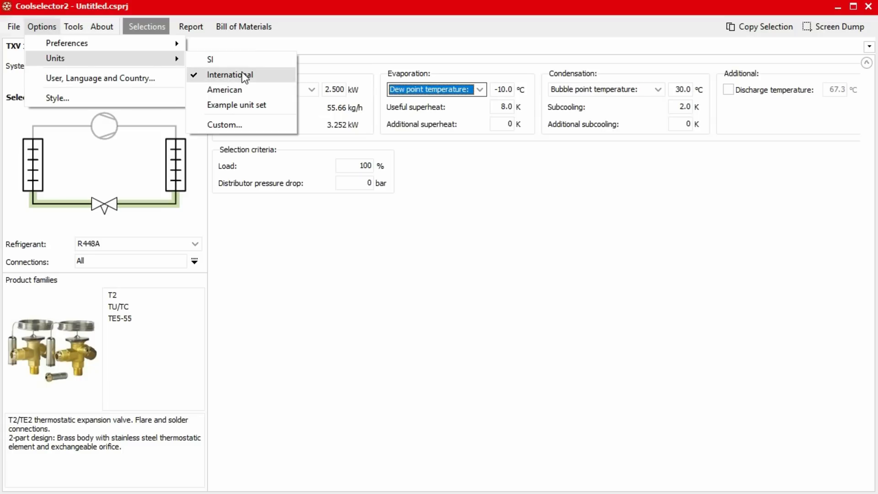
left_click(223, 90)
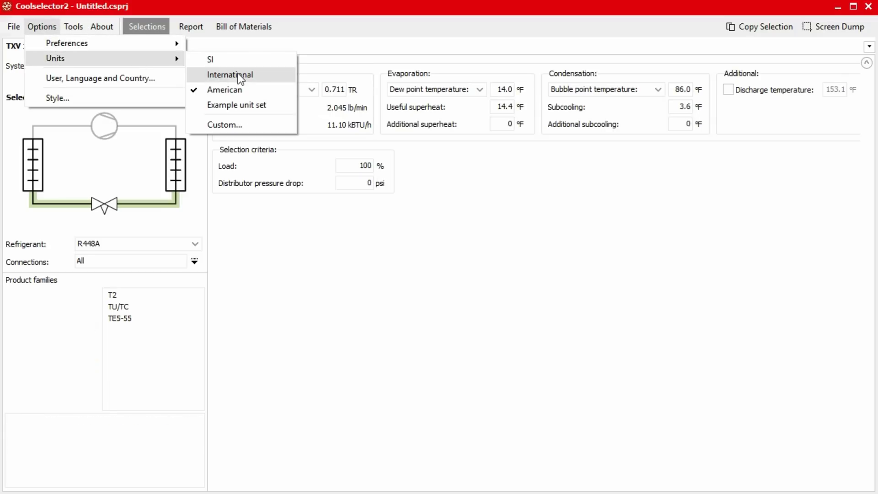
left_click(229, 75)
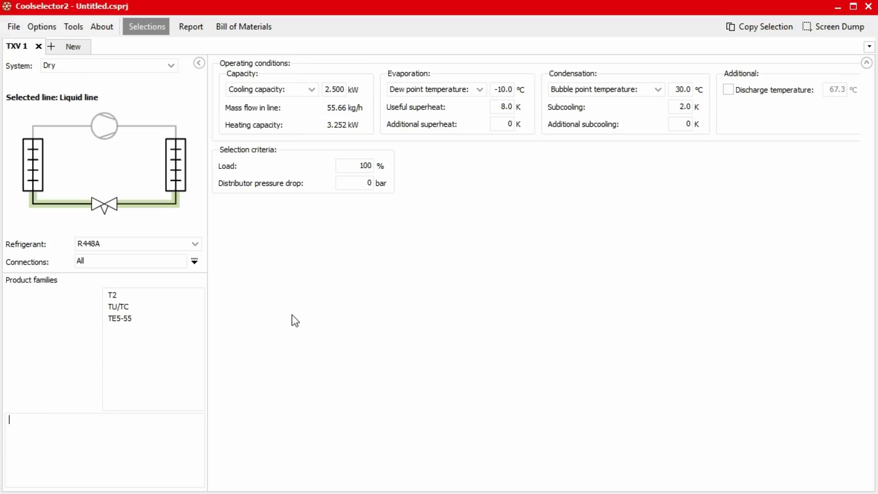
Step: Preview TU/TC and T2 families, calculate T2 and show performance details for T2 - 1
left_click(118, 307)
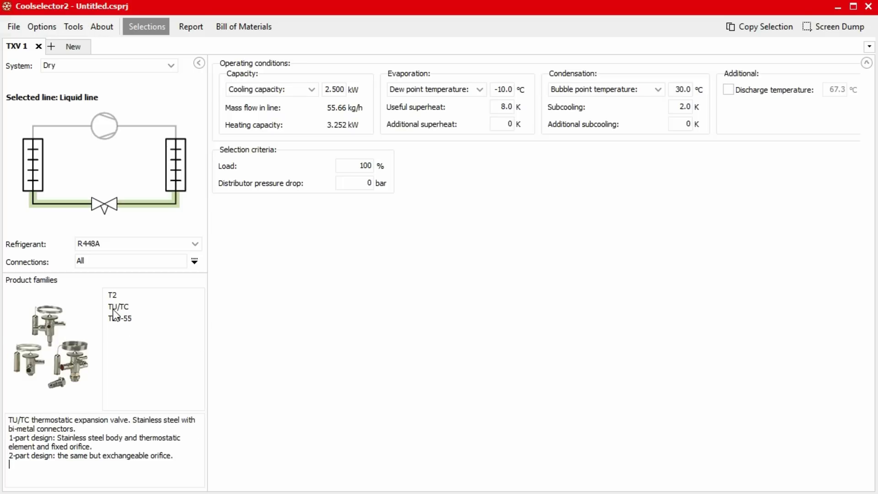
left_click(113, 294)
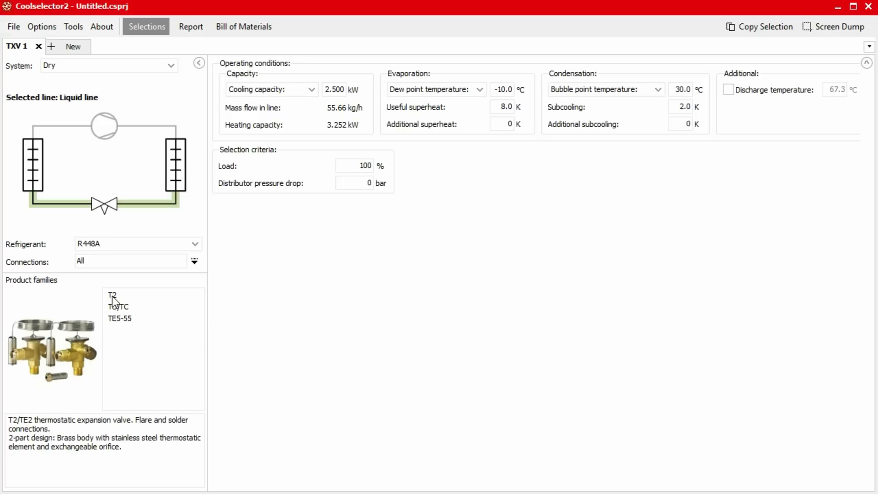
left_click(114, 294)
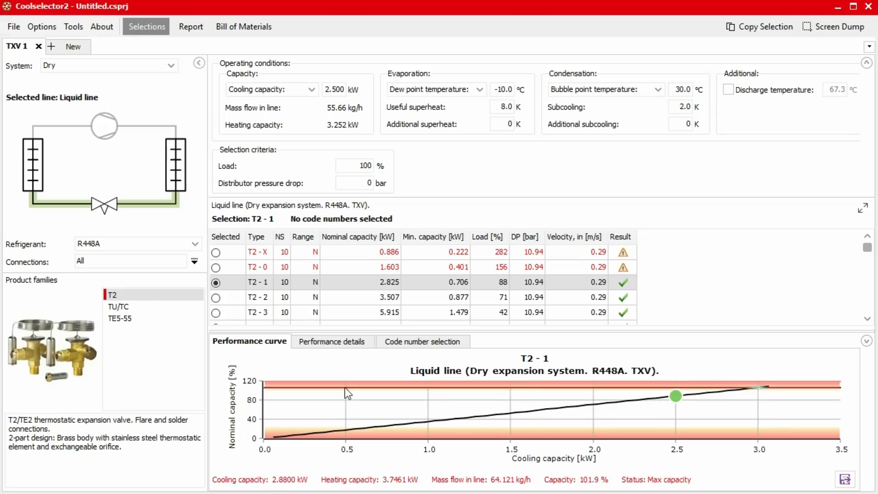
left_click(332, 342)
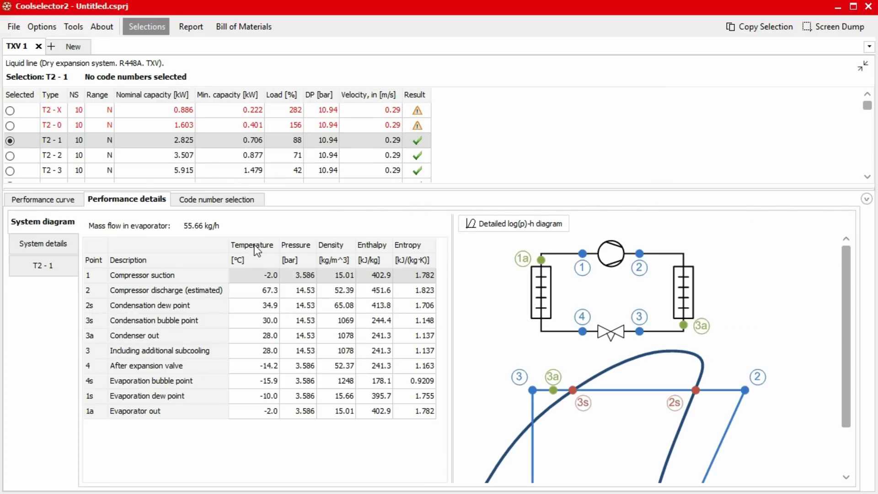
mouse_move(493, 266)
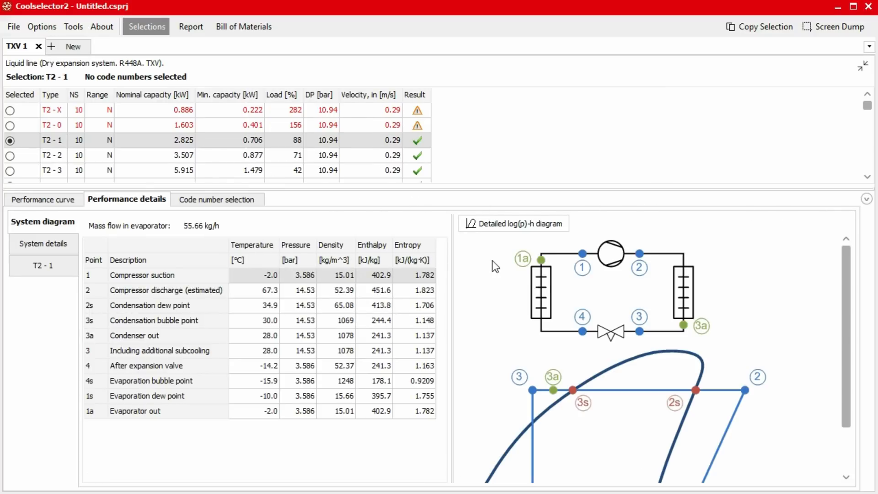
mouse_move(607, 296)
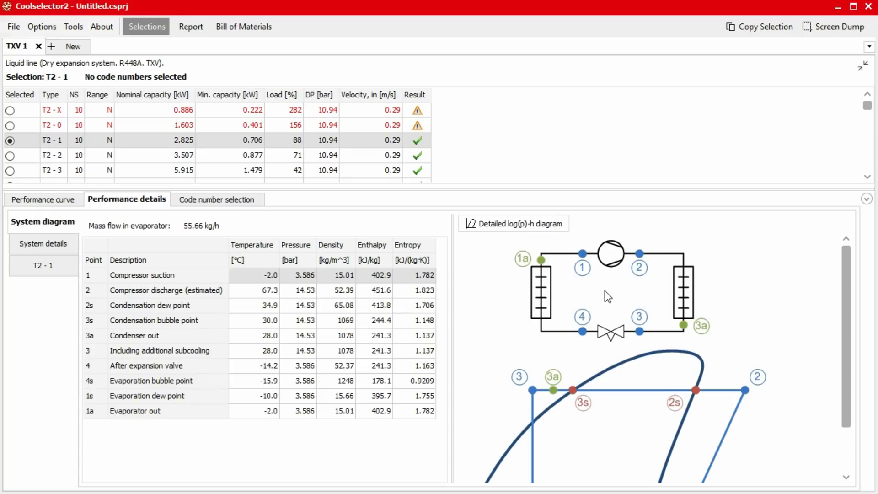
mouse_move(509, 229)
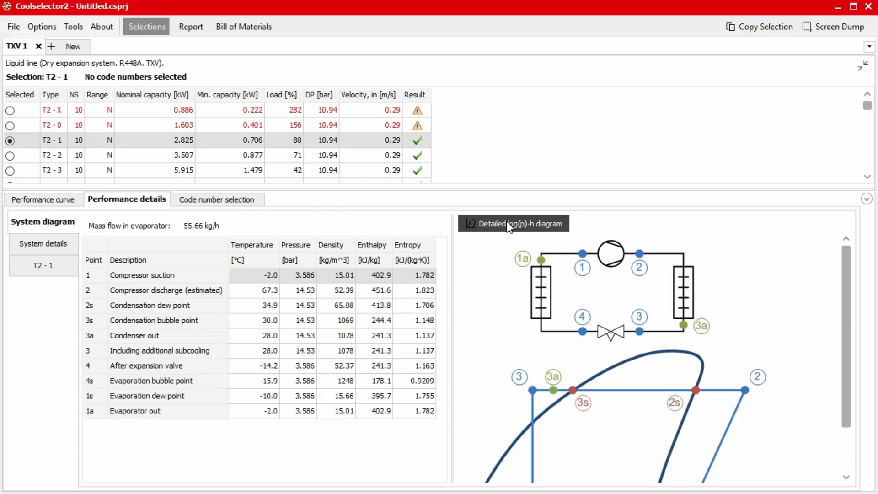
Step: View the T2 - 1 detailed log(p)-h diagram and the selection report
left_click(513, 223)
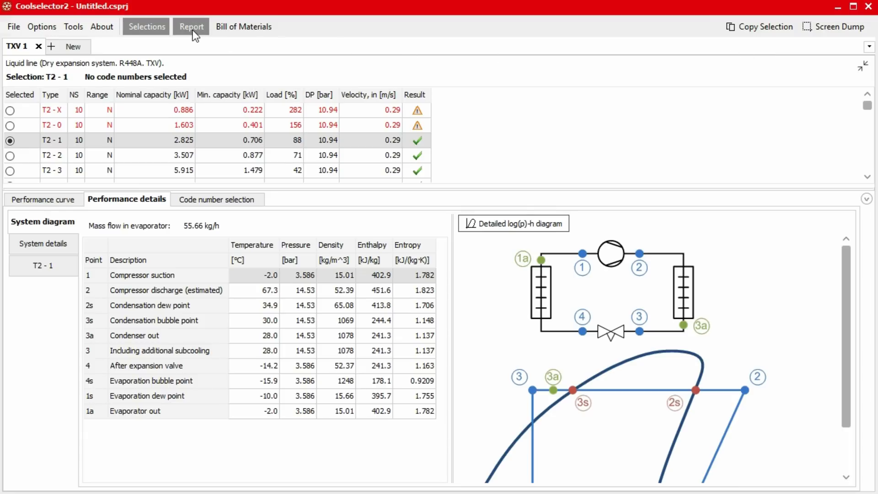
left_click(190, 26)
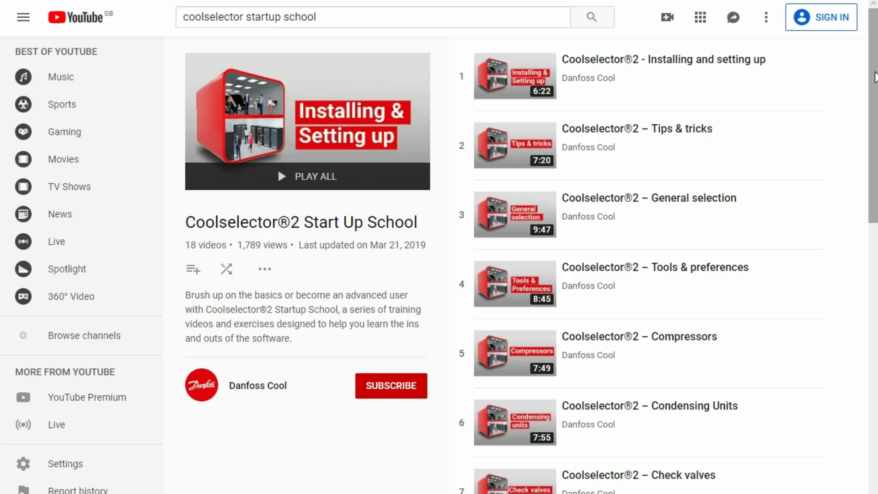
scroll("down", 3)
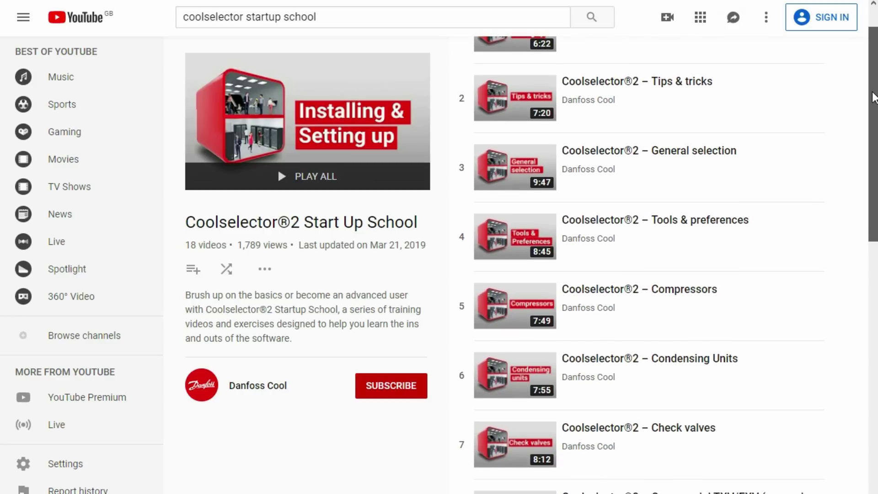
scroll("down", 3)
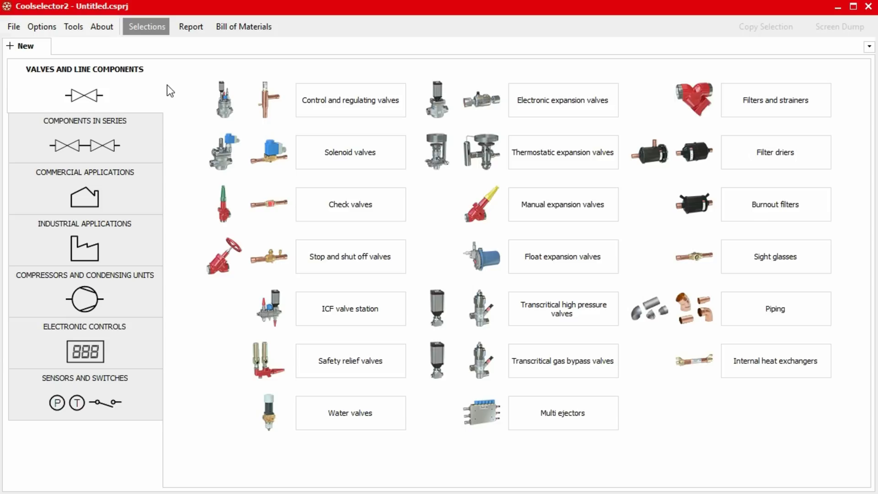
Step: Start a cold room selection under Commercial applications and launch its Load Wizard with default dimensions
left_click(84, 189)
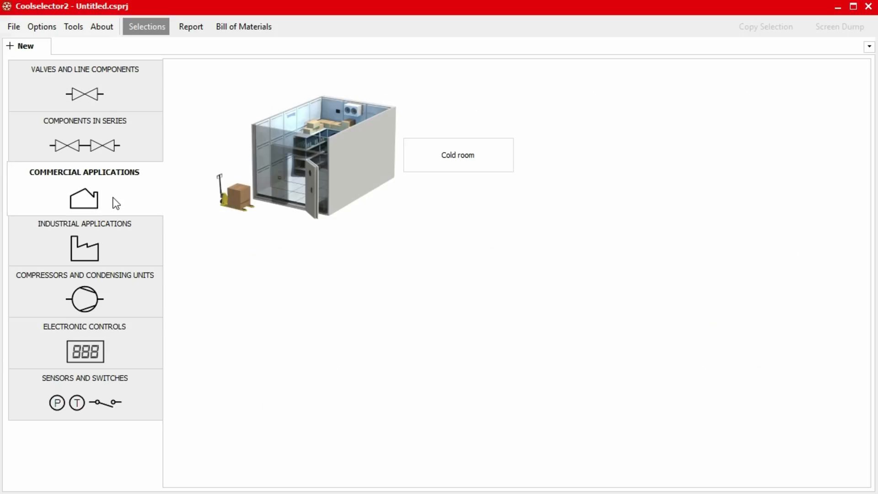
mouse_move(455, 163)
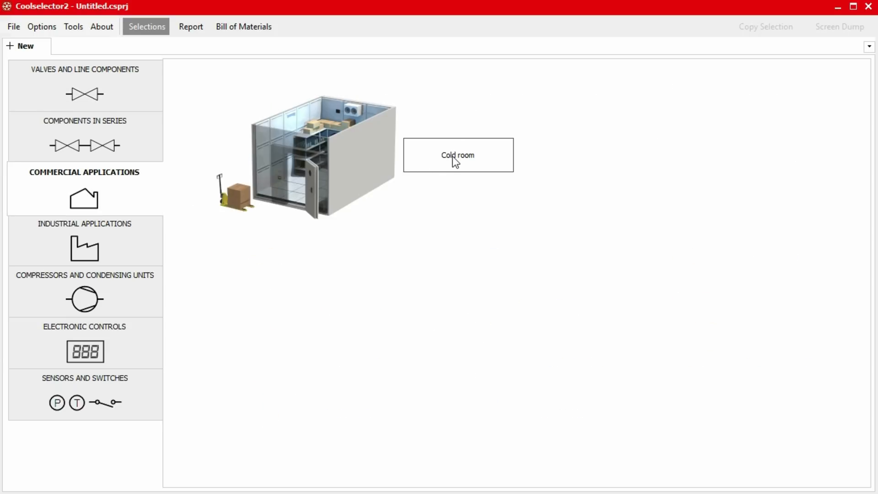
left_click(457, 154)
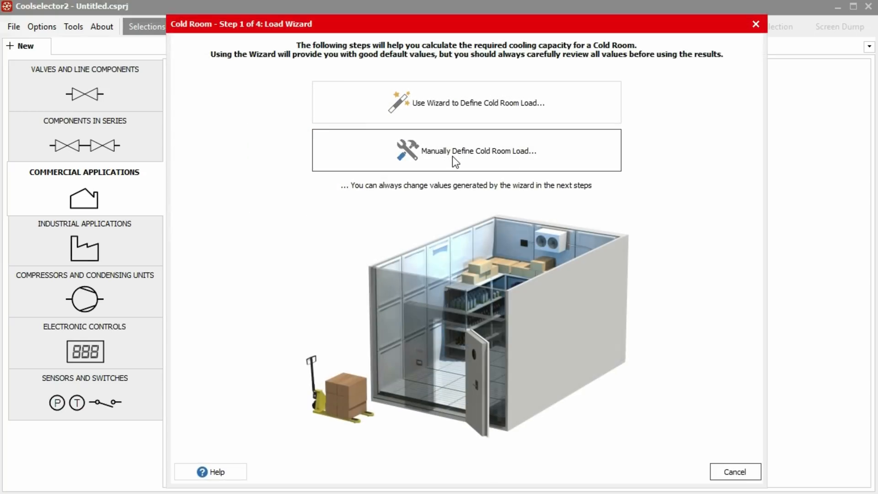
left_click(466, 102)
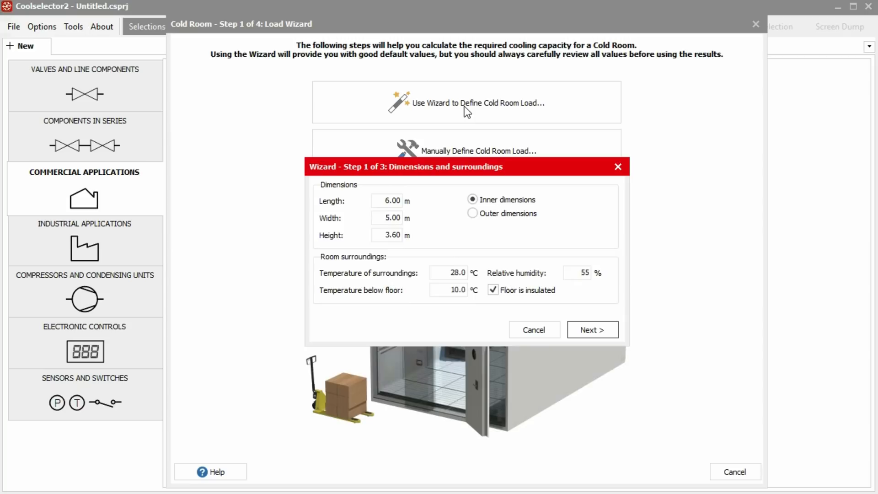
mouse_move(470, 182)
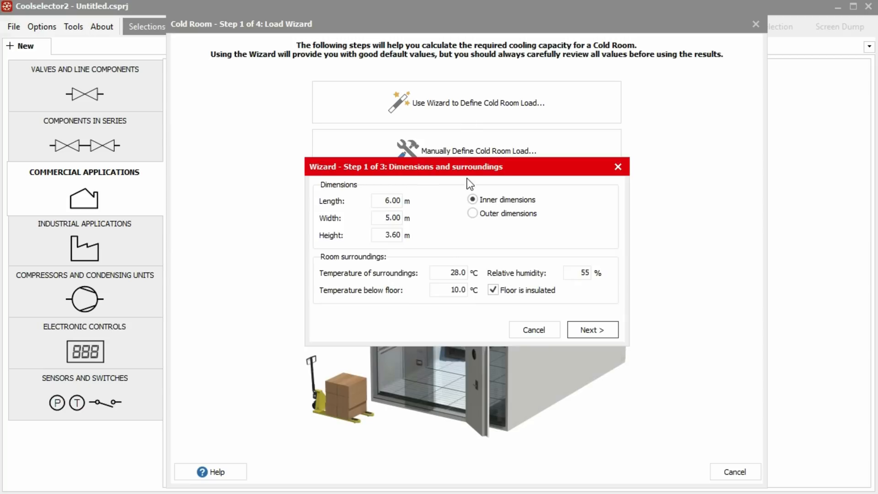
mouse_move(587, 331)
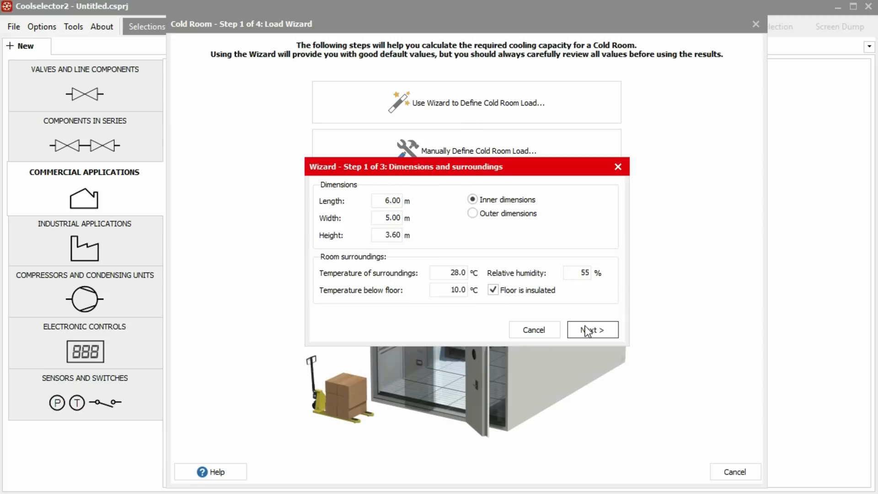
left_click(592, 329)
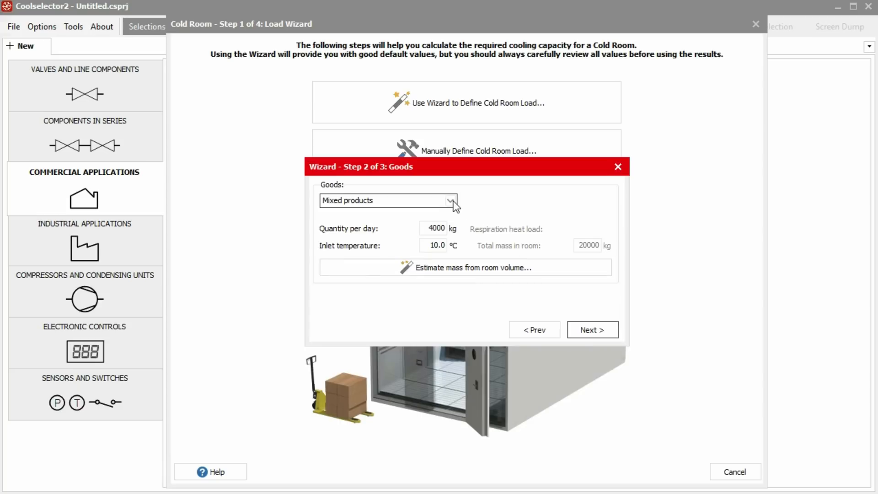
Step: Keep Mixed products as the goods and accept the recommended room values
left_click(450, 200)
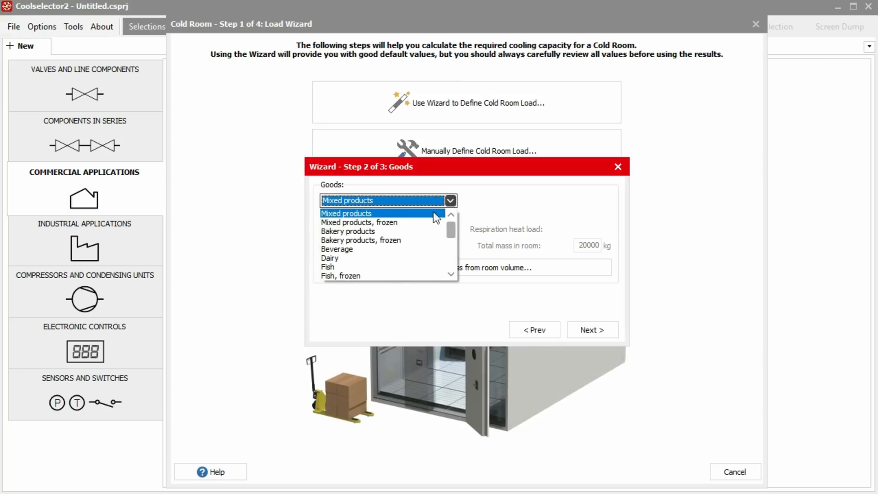
left_click(346, 213)
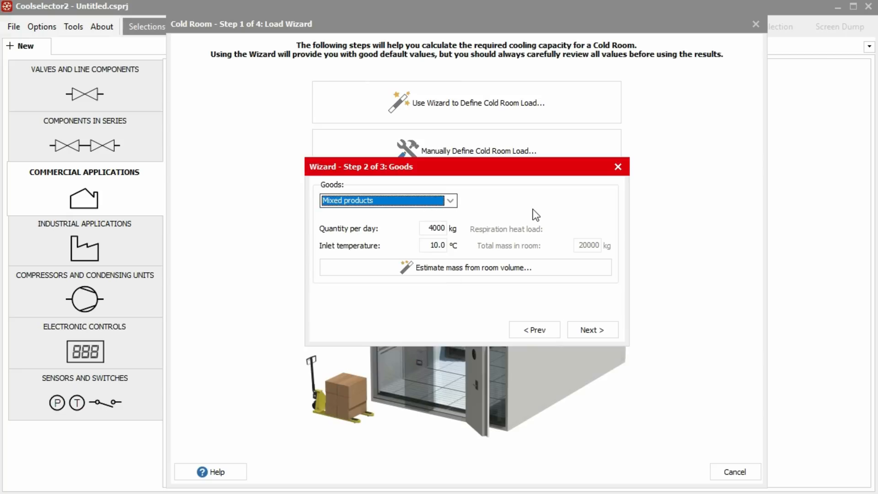
left_click(592, 329)
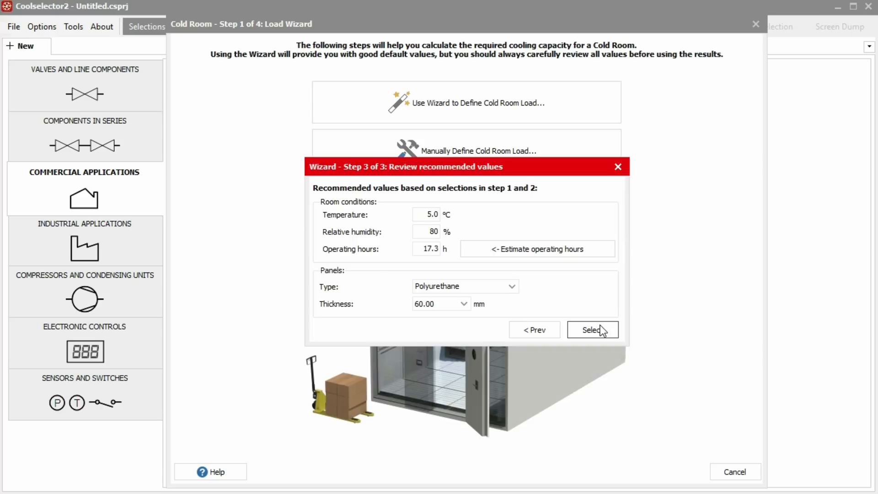
left_click(463, 304)
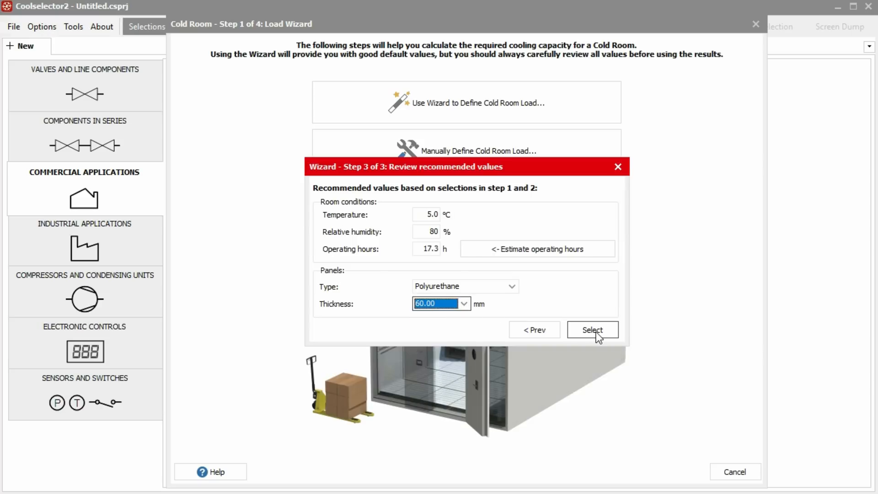
left_click(593, 329)
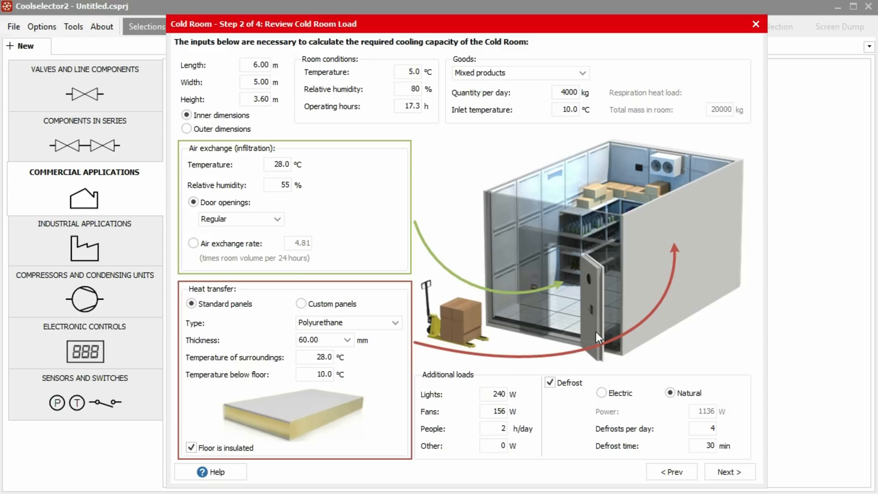
mouse_move(511, 219)
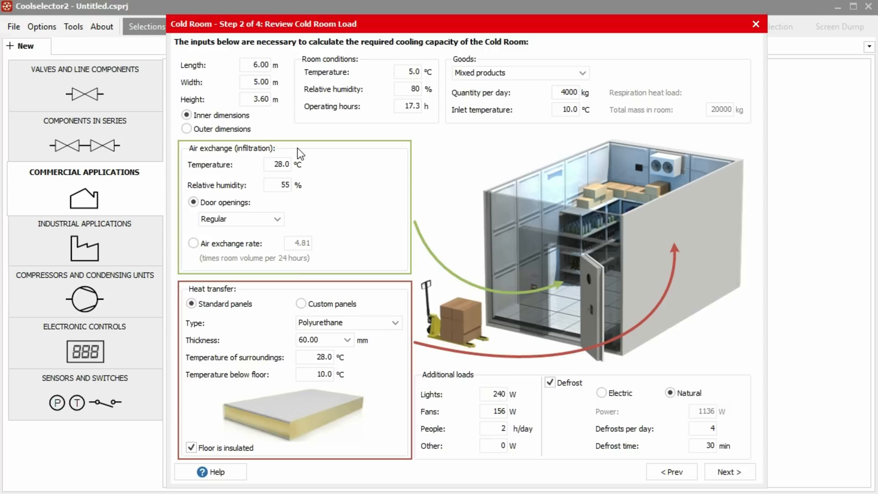
mouse_move(426, 376)
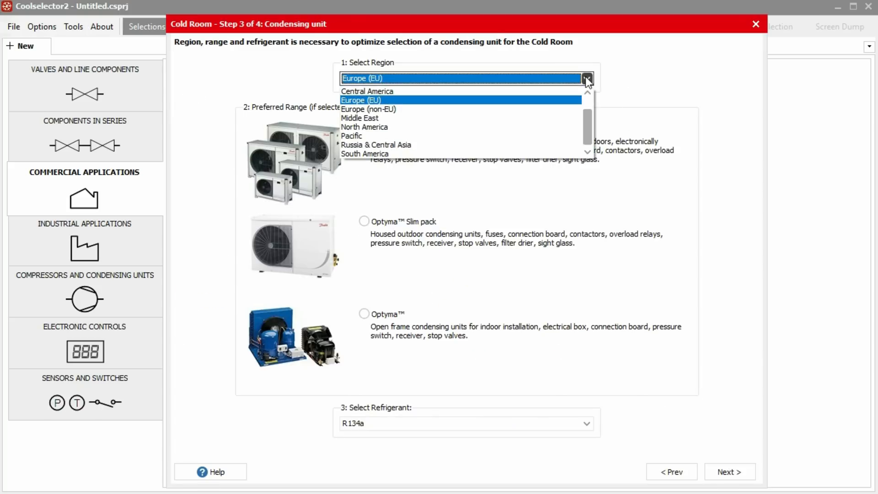
Step: Keep Europe (EU) region and R134a refrigerant for the Optyma Plus condensing unit
left_click(356, 100)
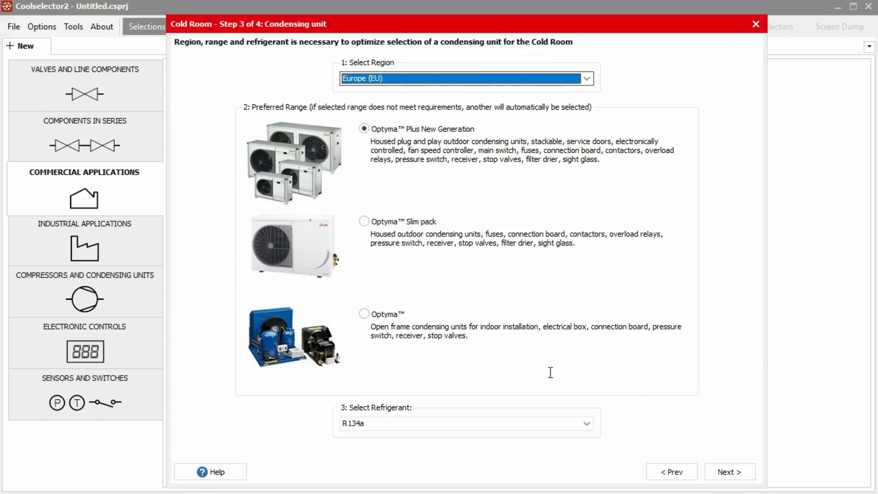
left_click(586, 434)
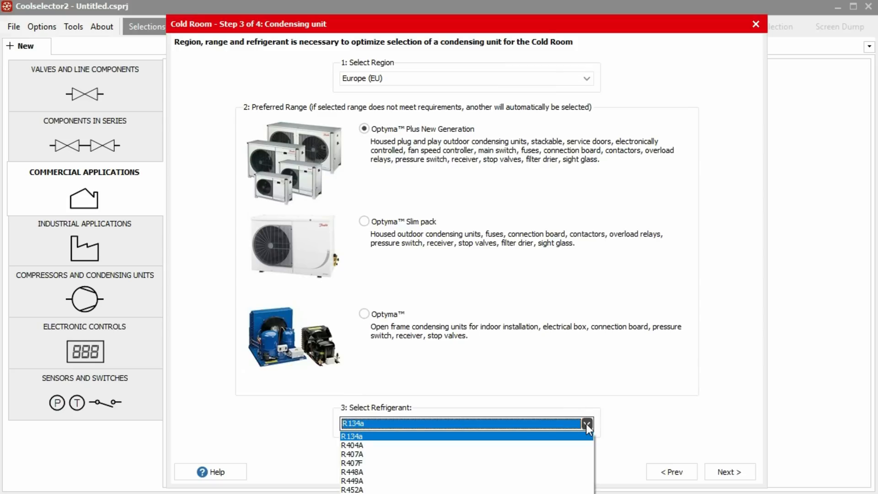
left_click(729, 485)
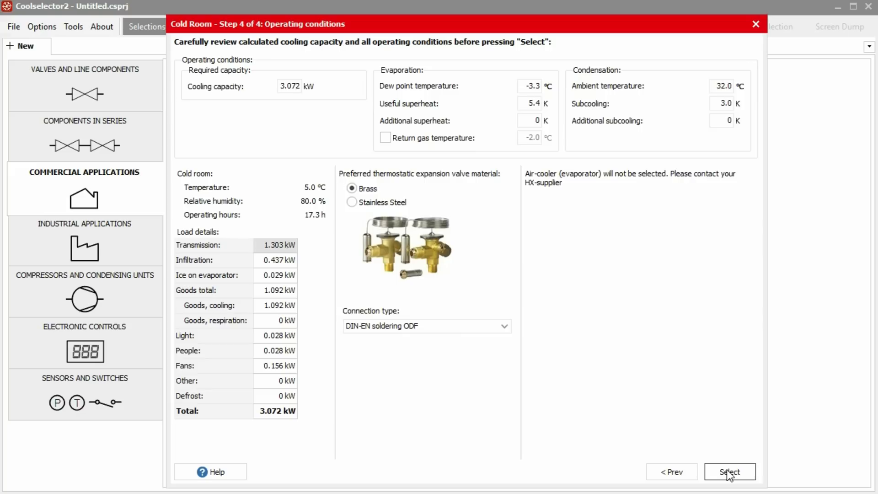
mouse_move(305, 244)
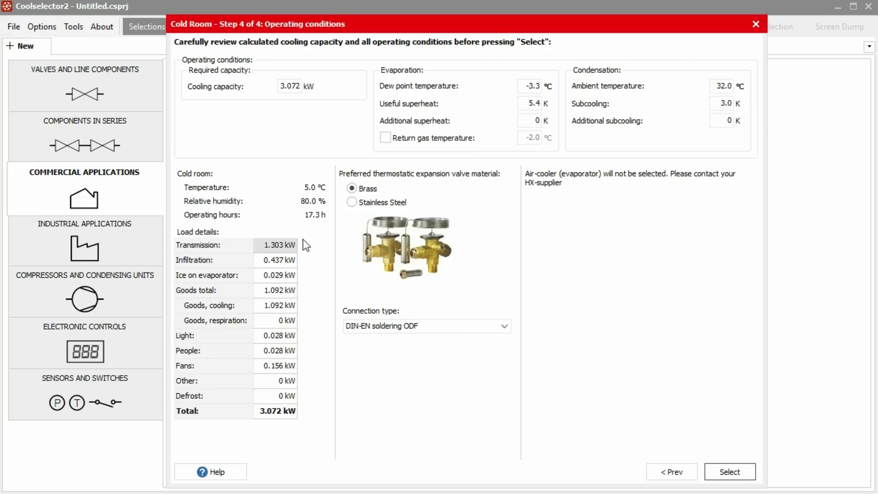
mouse_move(303, 419)
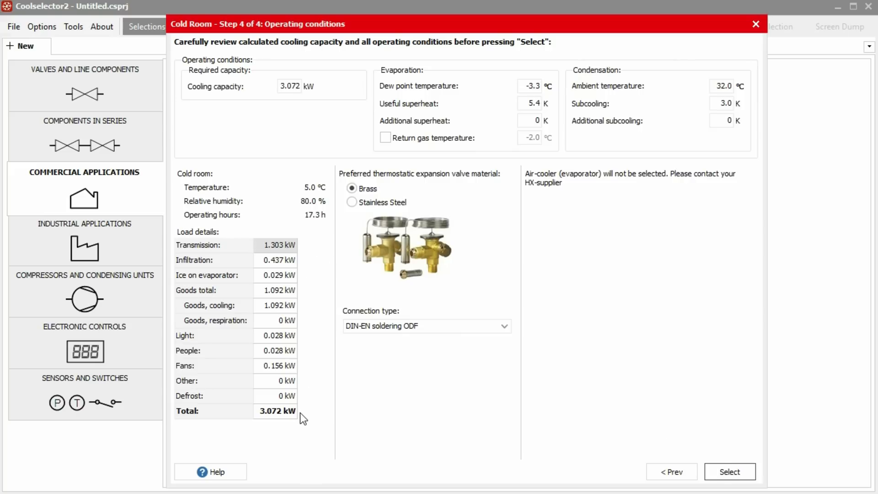
mouse_move(334, 89)
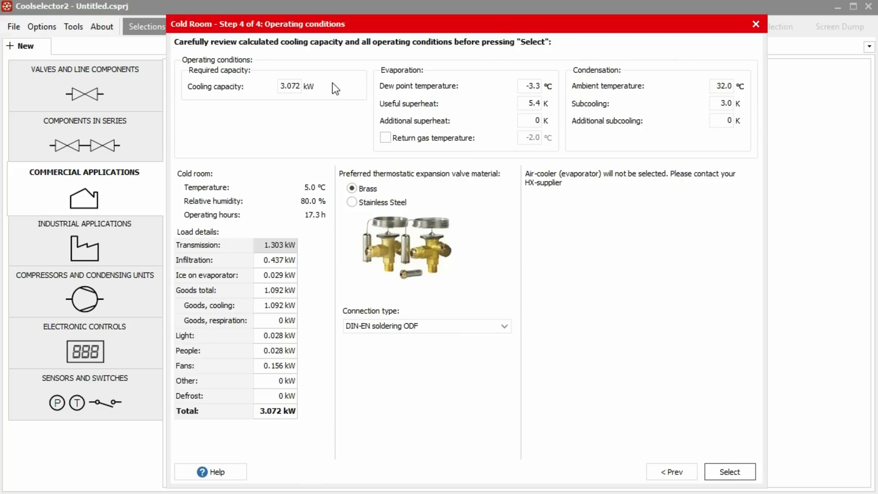
Step: Confirm the operating conditions to complete Cold room 1 and show the project report
right_click(286, 320)
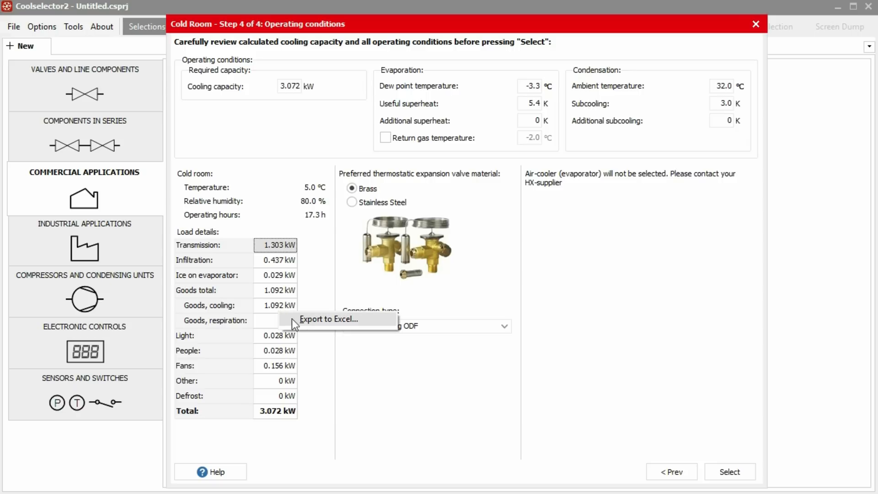
left_click(315, 271)
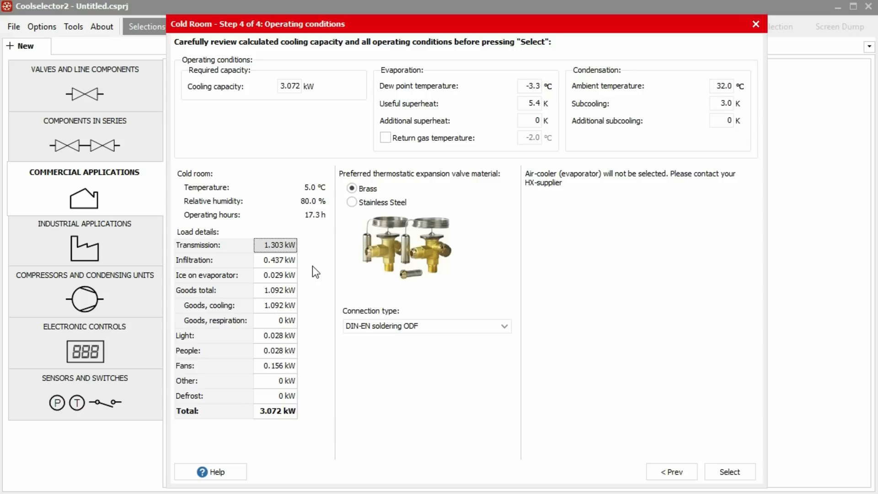
left_click(729, 483)
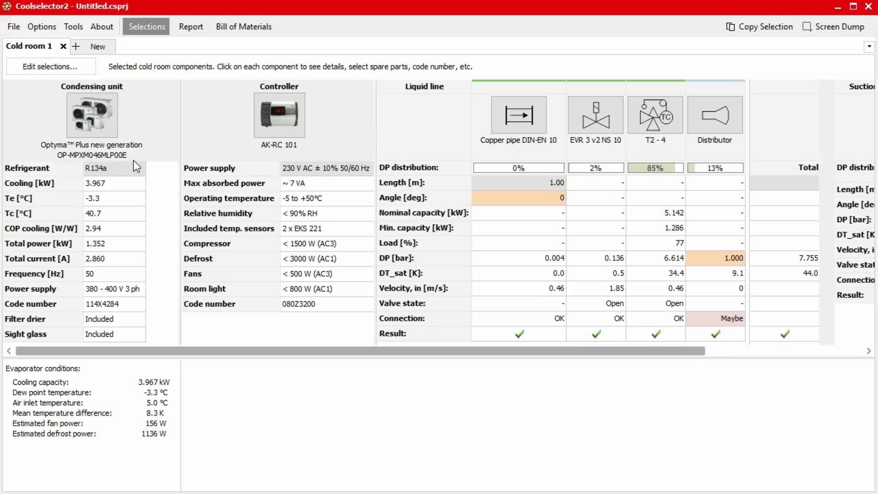
mouse_move(120, 405)
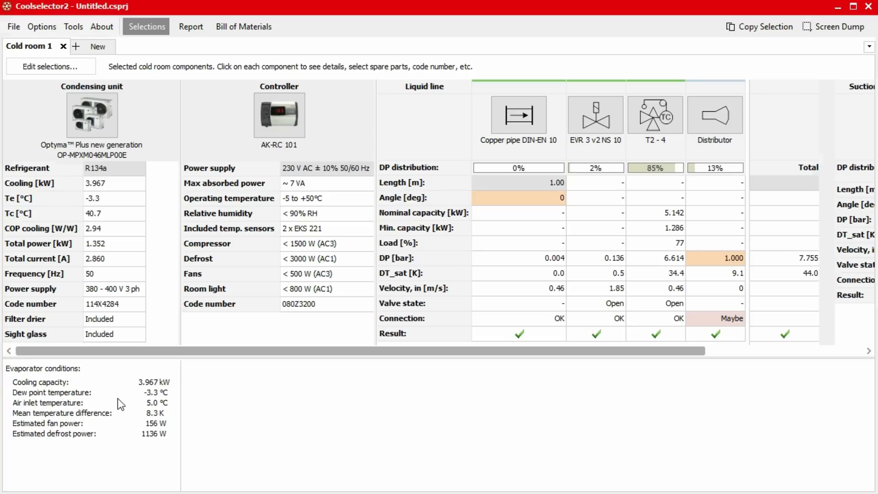
left_click(191, 26)
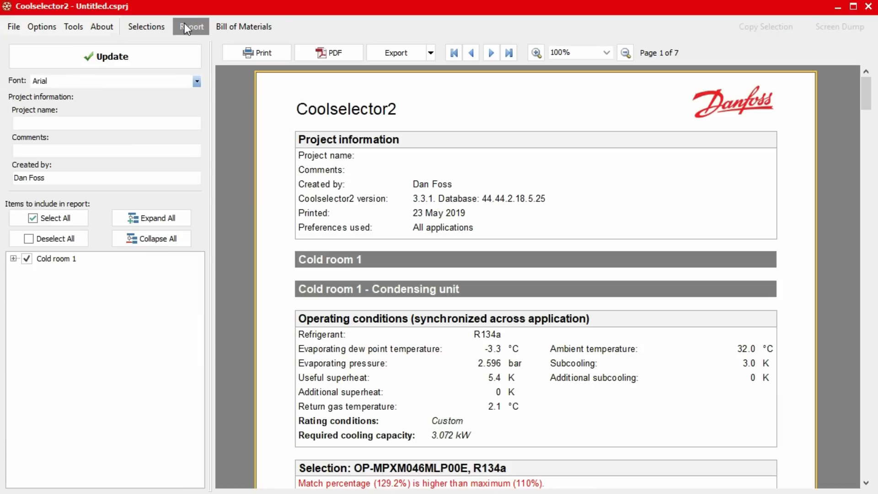
Step: Review Cold room 1's bill of materials, then return to the component Selections start page
left_click(244, 26)
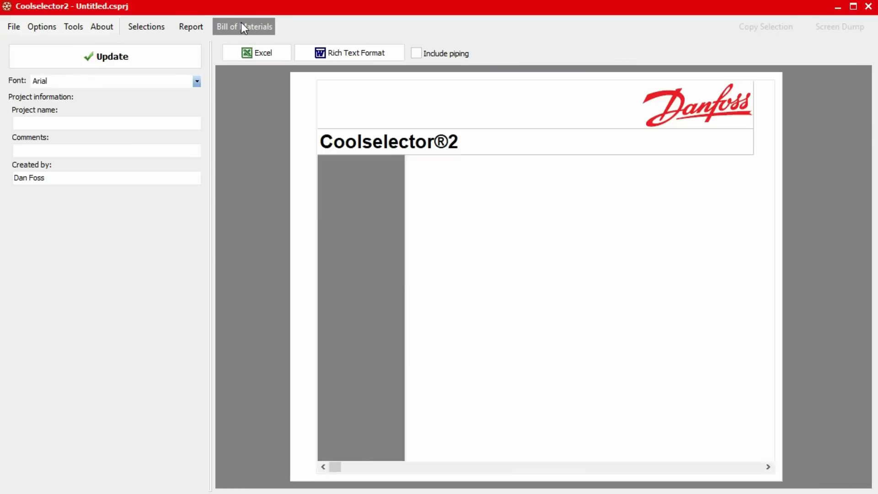
left_click(106, 57)
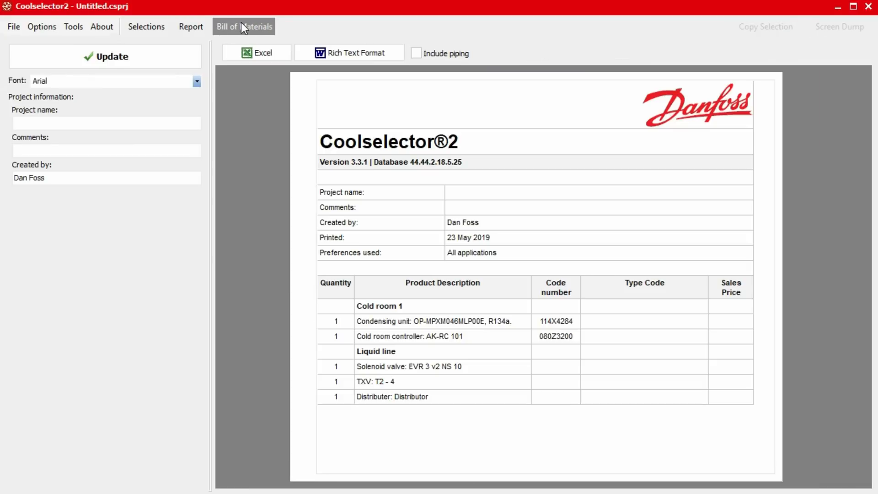
left_click(147, 27)
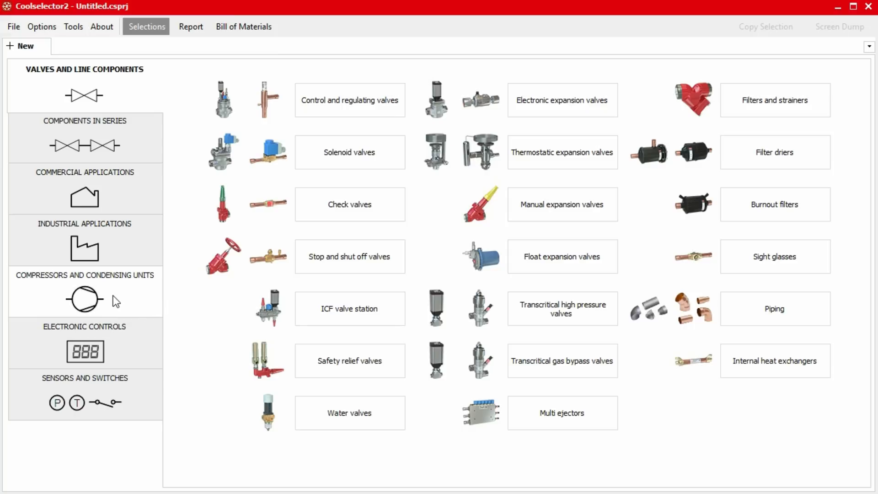
Step: Start a compressor selection excluding air conditioning, with 380–400 V three-phase power supply
left_click(84, 292)
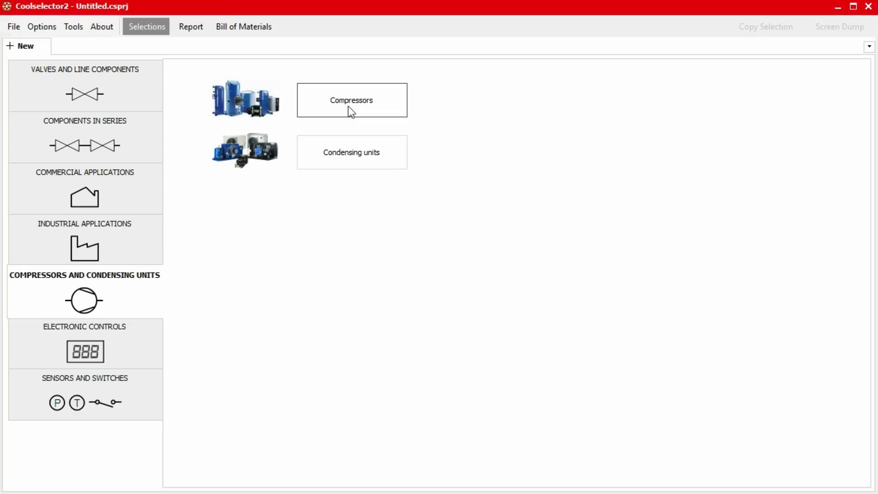
left_click(351, 101)
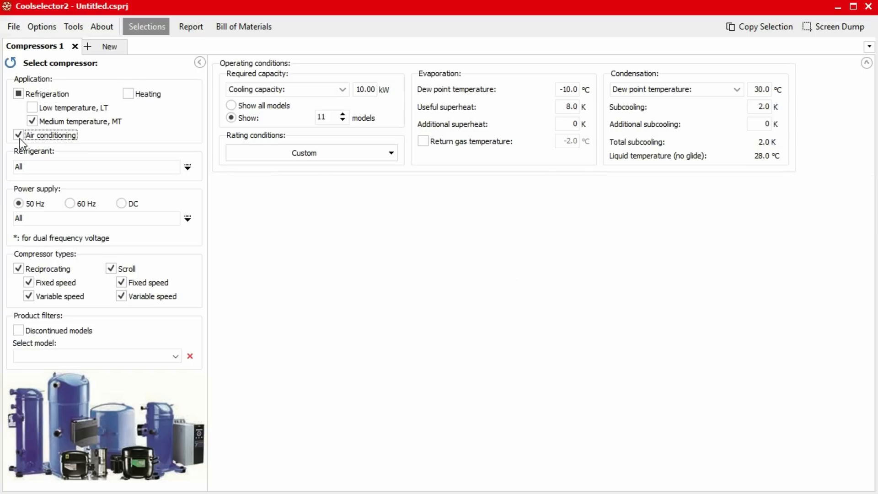
left_click(17, 135)
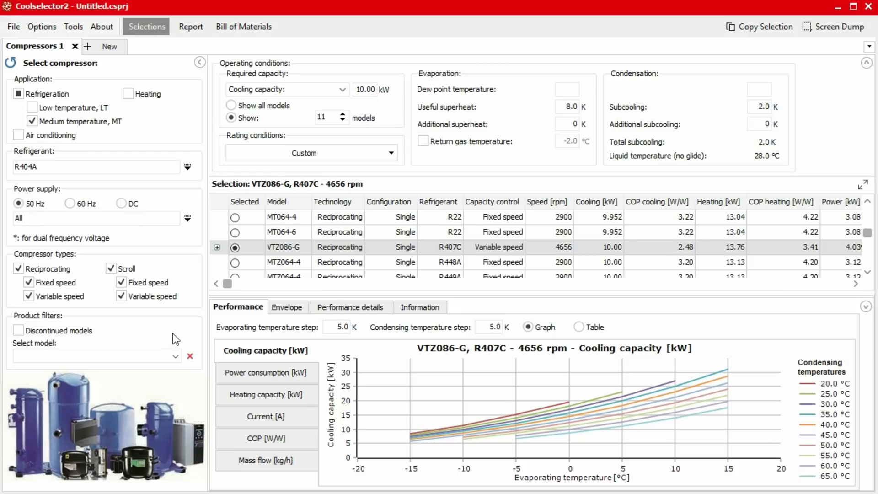
left_click(187, 217)
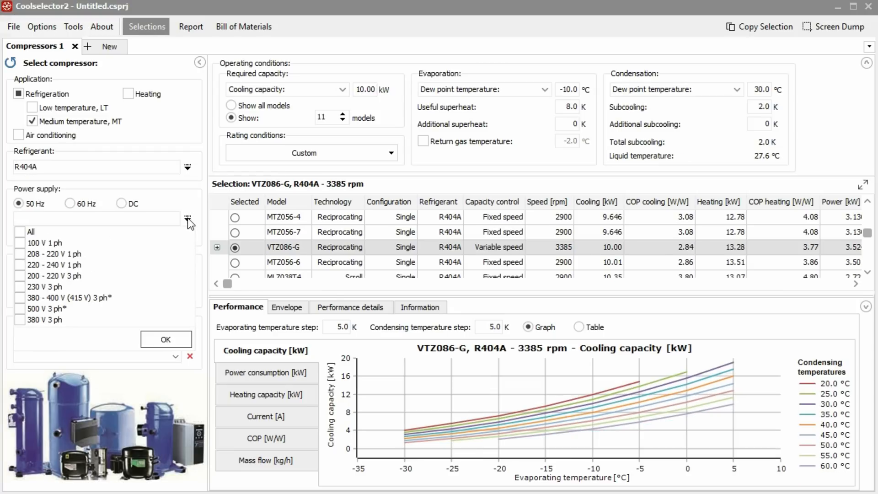
left_click(20, 297)
type("35")
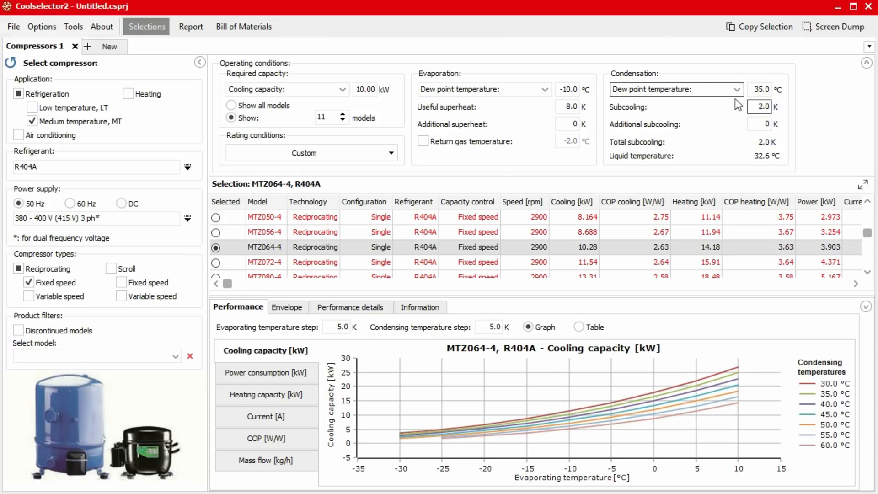
mouse_move(724, 127)
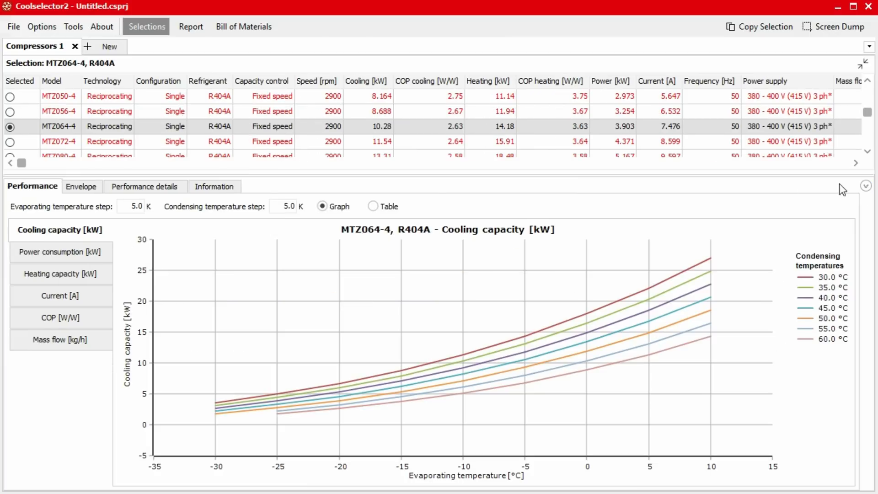
mouse_move(38, 194)
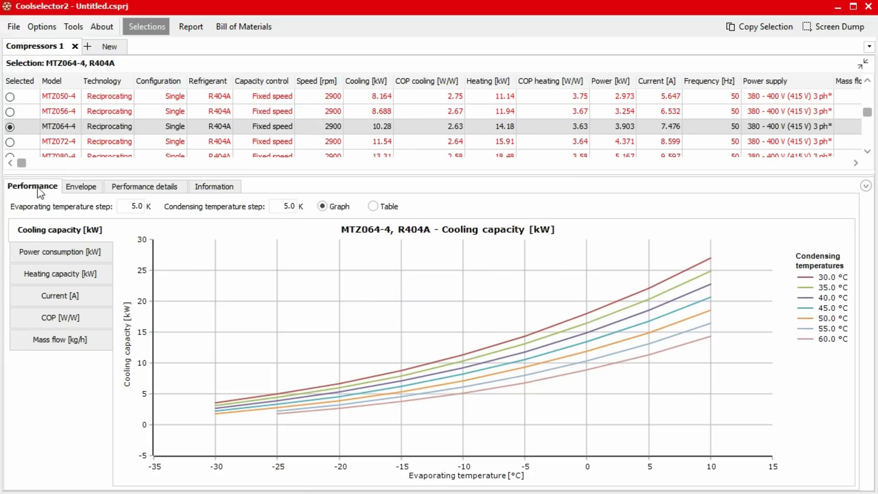
Step: Show MTZ064-4's power consumption and COP [W/W] performance as a table
left_click(61, 251)
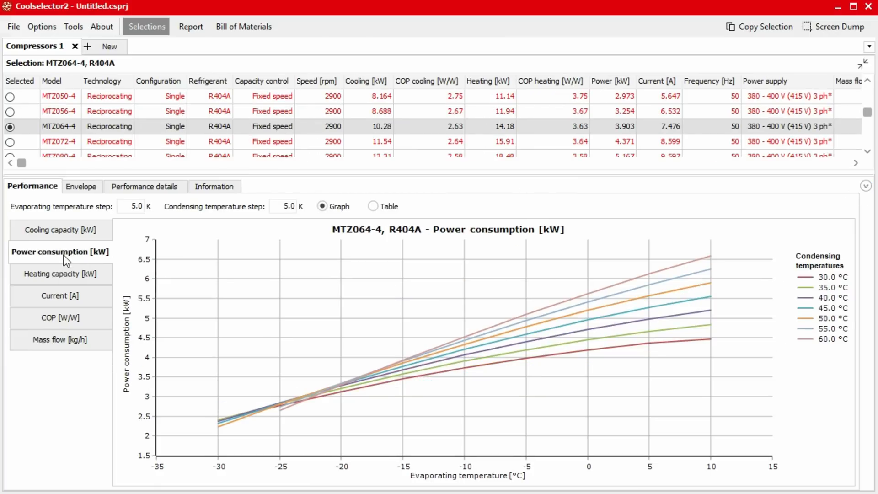
left_click(60, 318)
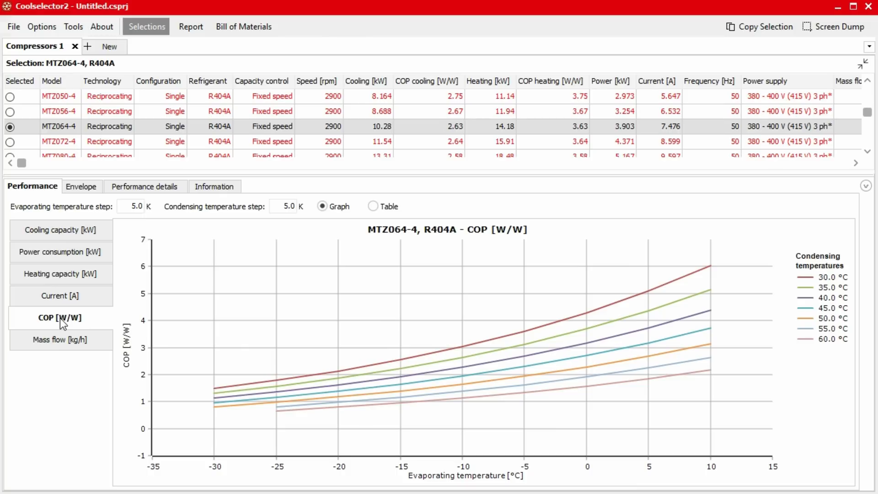
left_click(372, 207)
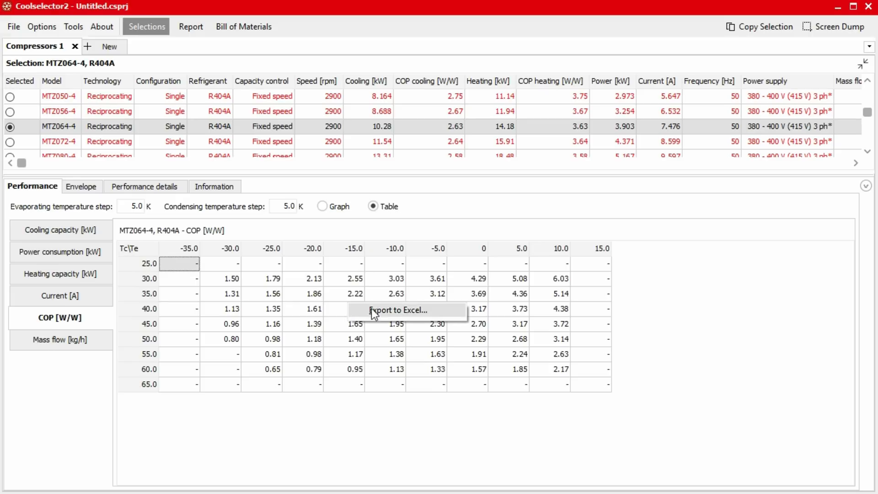
mouse_move(384, 318)
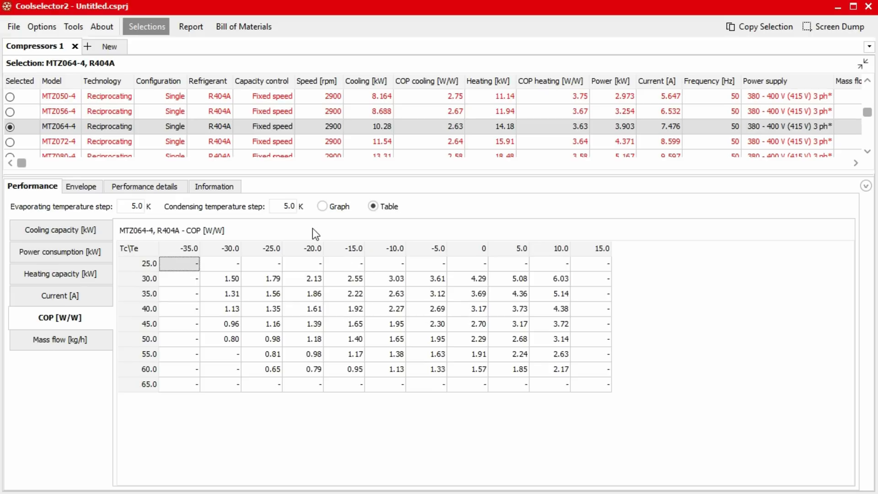
Step: View MTZ064-4's cycle state points and detailed log(p)-h diagram, then leave the selection
left_click(146, 186)
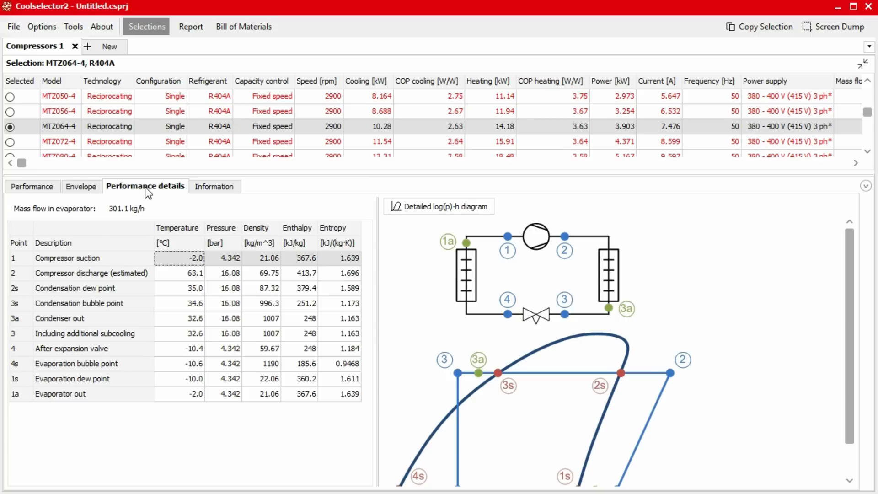
mouse_move(353, 238)
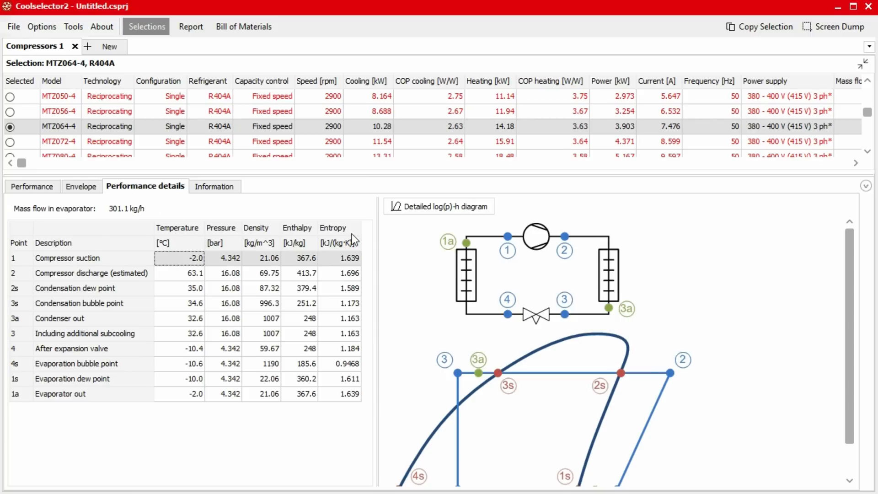
mouse_move(532, 279)
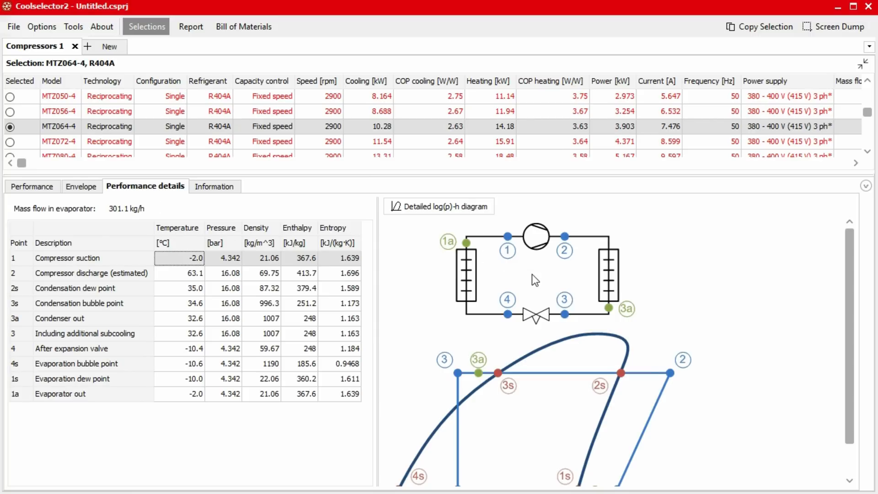
mouse_move(434, 215)
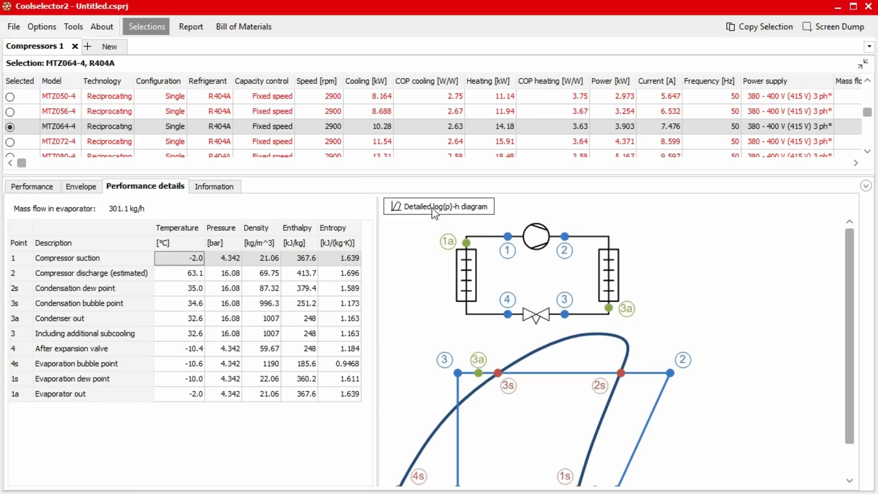
left_click(438, 207)
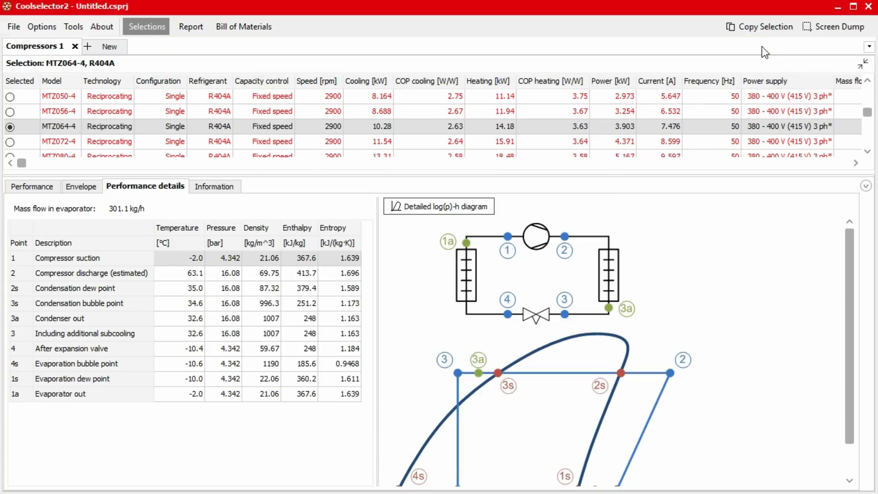
left_click(191, 27)
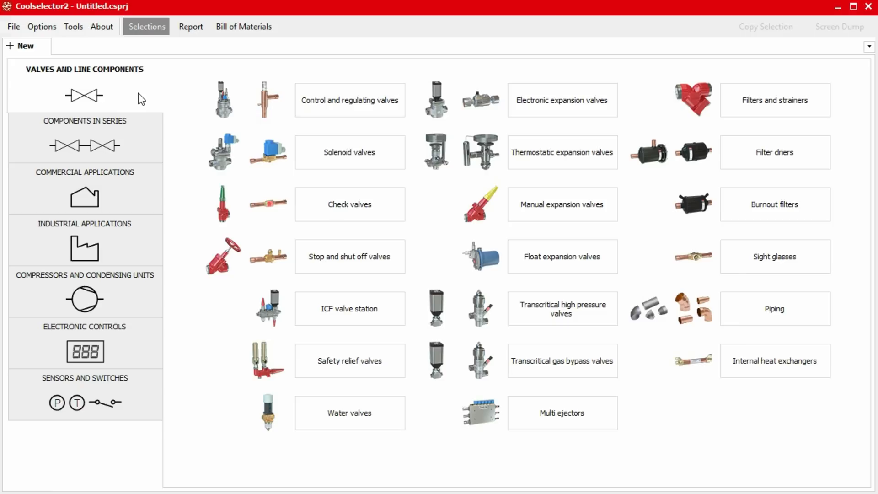
mouse_move(54, 45)
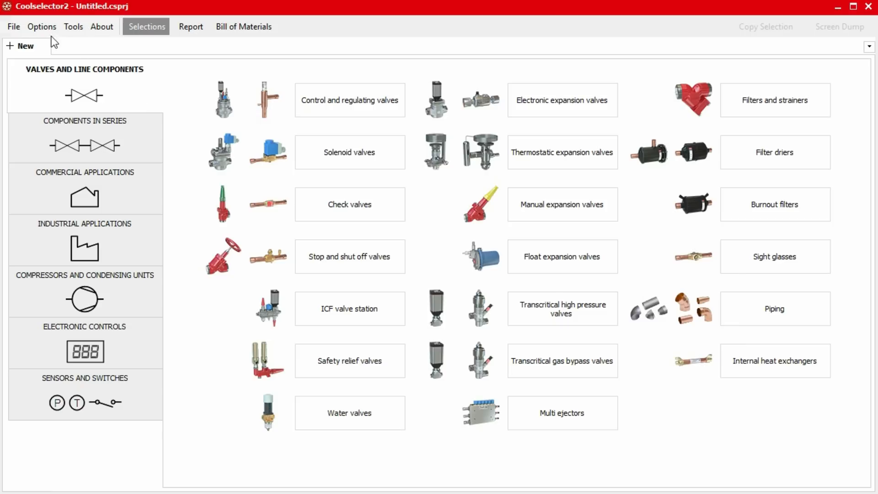
Step: Reach the editable Industrial applications preference set from the Options menu
left_click(43, 27)
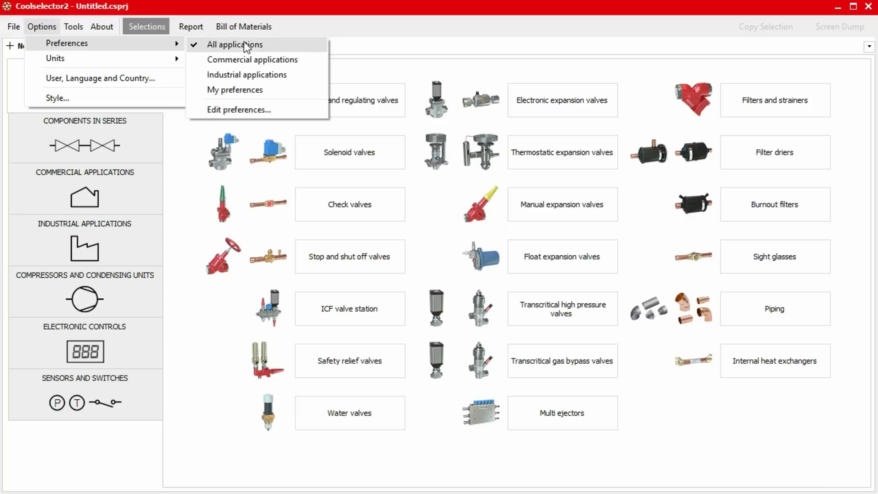
mouse_move(261, 59)
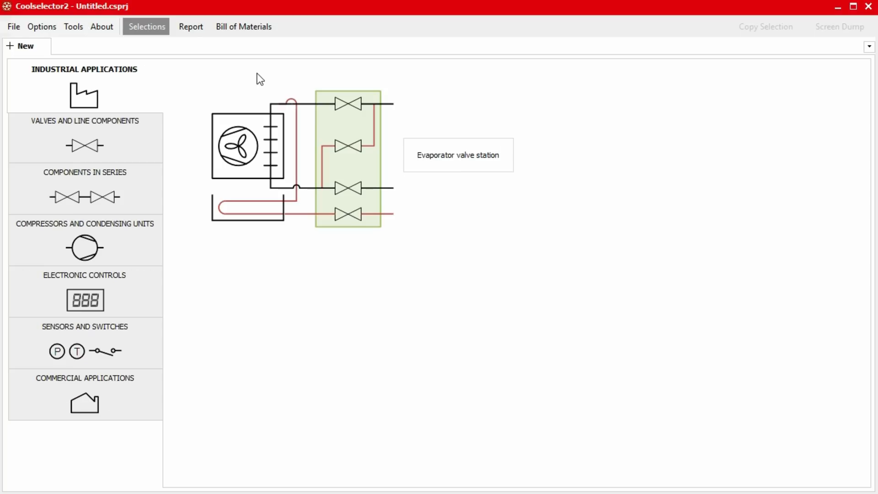
left_click(42, 26)
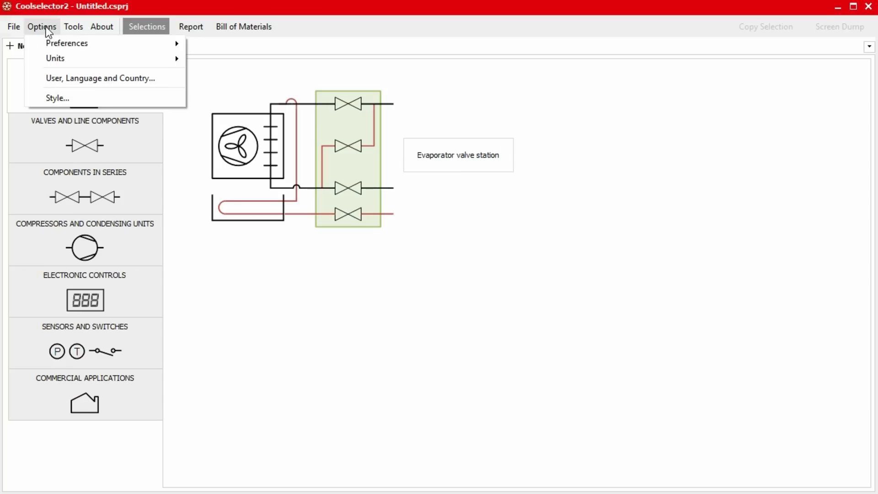
left_click(67, 43)
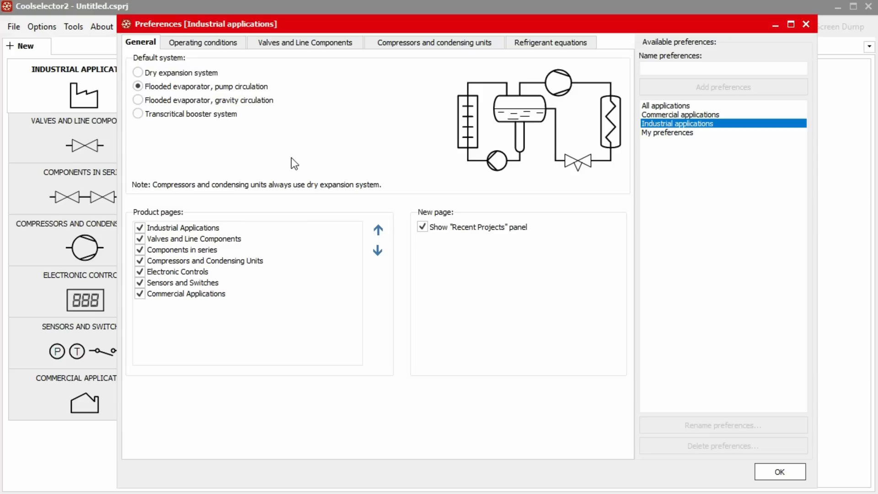
Step: Untick unneeded product pages and ANSI weld steel connections, review the compressor preferences, and confirm with OK
left_click(140, 271)
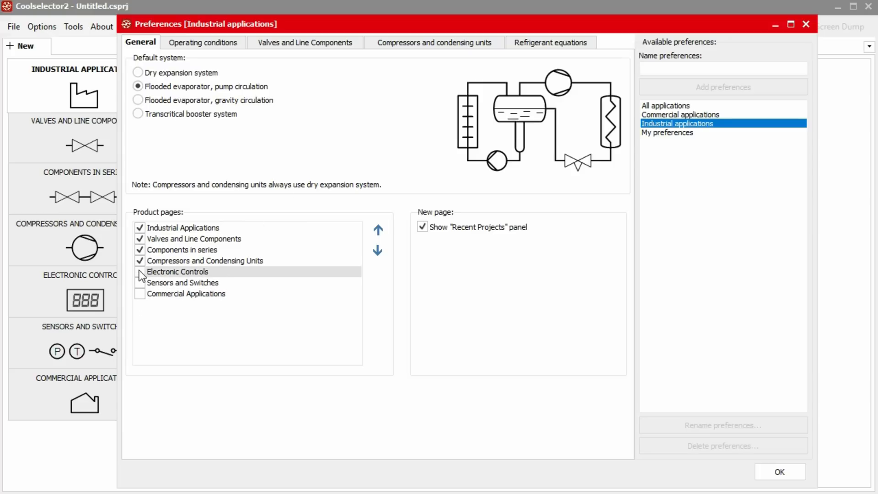
left_click(304, 42)
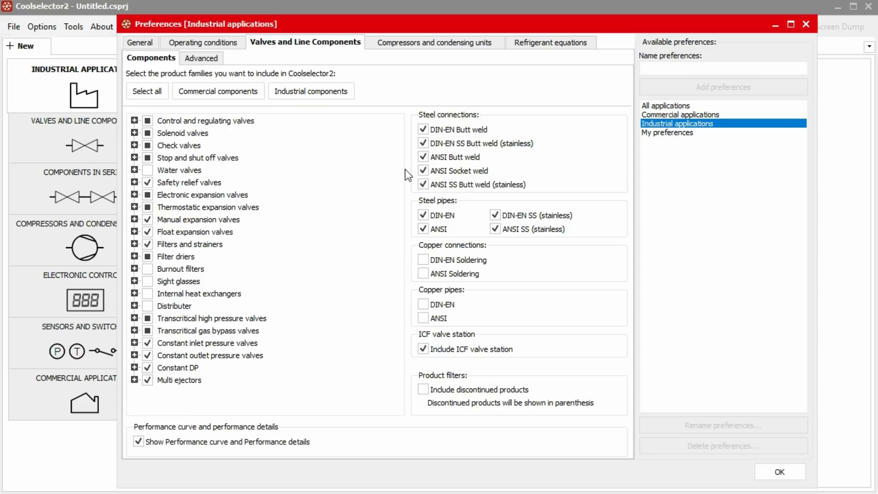
left_click(423, 157)
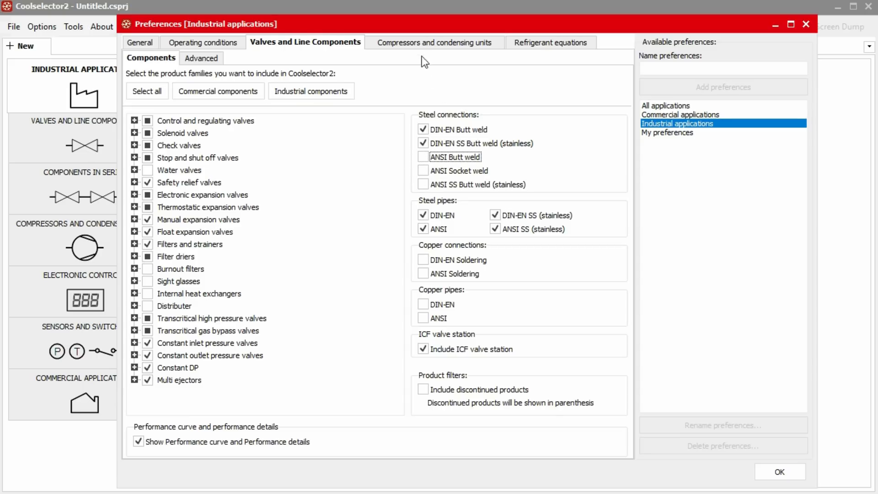
left_click(433, 42)
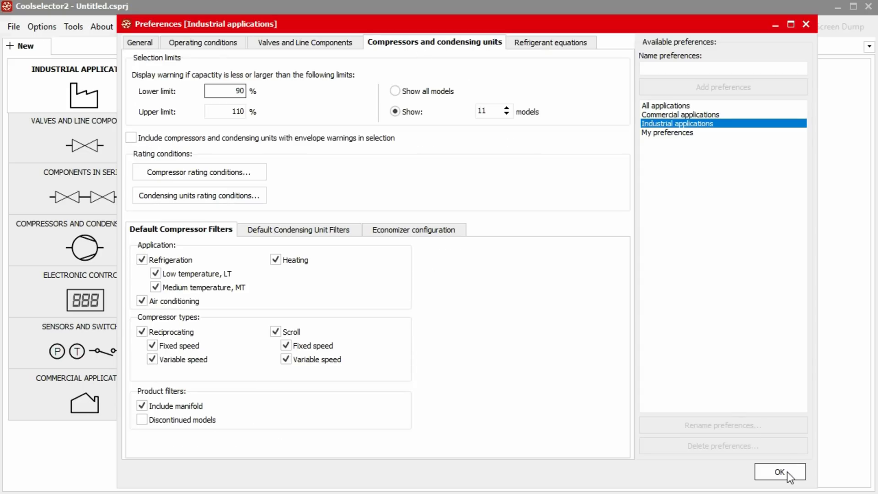
left_click(780, 471)
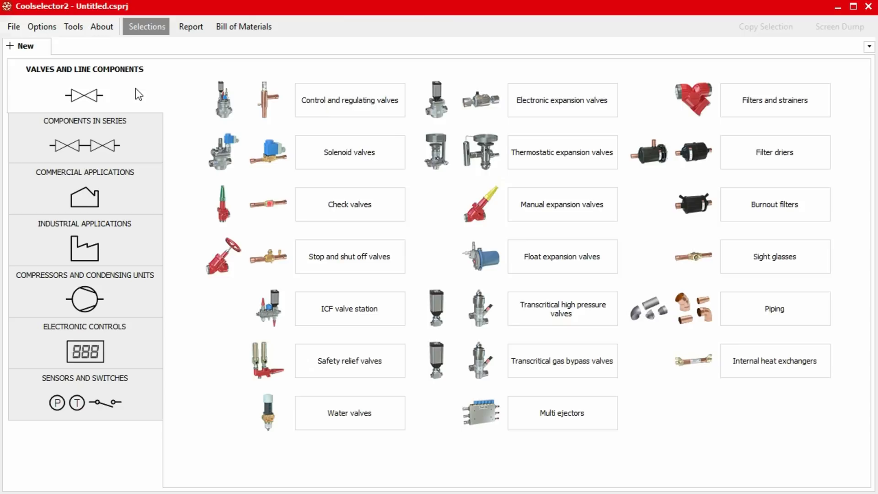
mouse_move(143, 91)
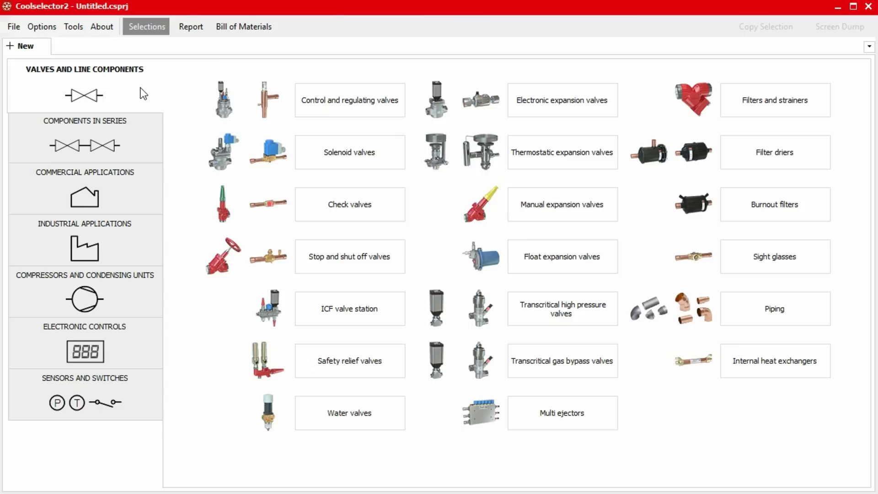
mouse_move(127, 74)
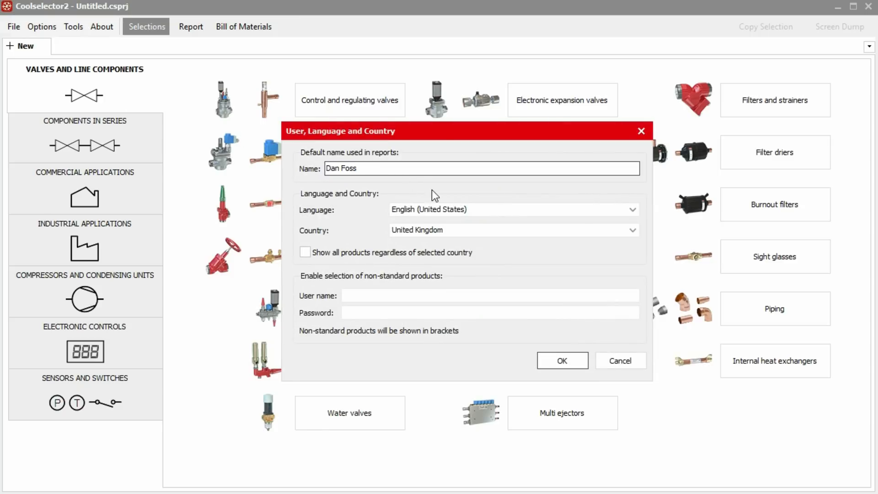
left_click(562, 360)
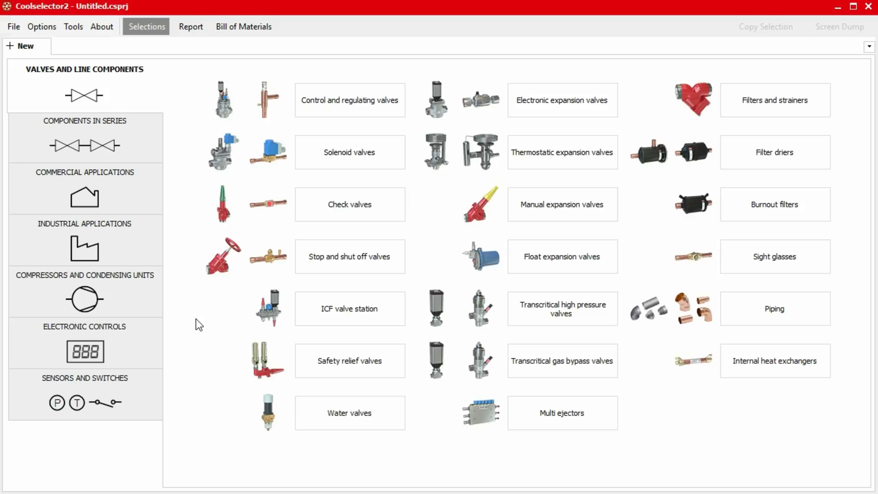
mouse_move(67, 44)
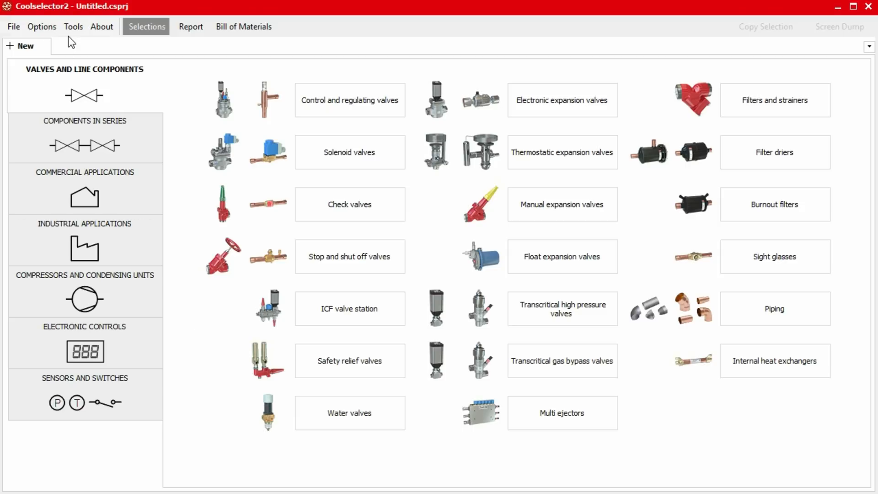
Step: Show the Products and Refrigerants Overview from Tools and scroll through the approval grid
left_click(73, 26)
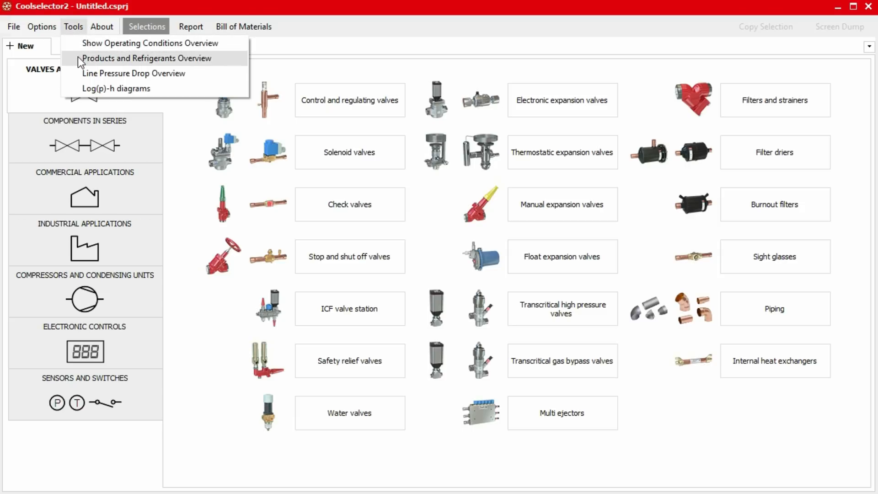
left_click(142, 58)
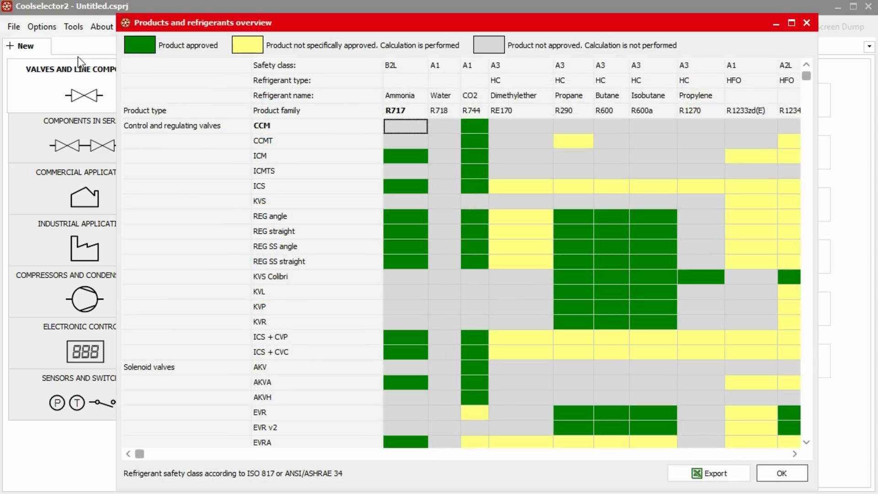
mouse_move(801, 448)
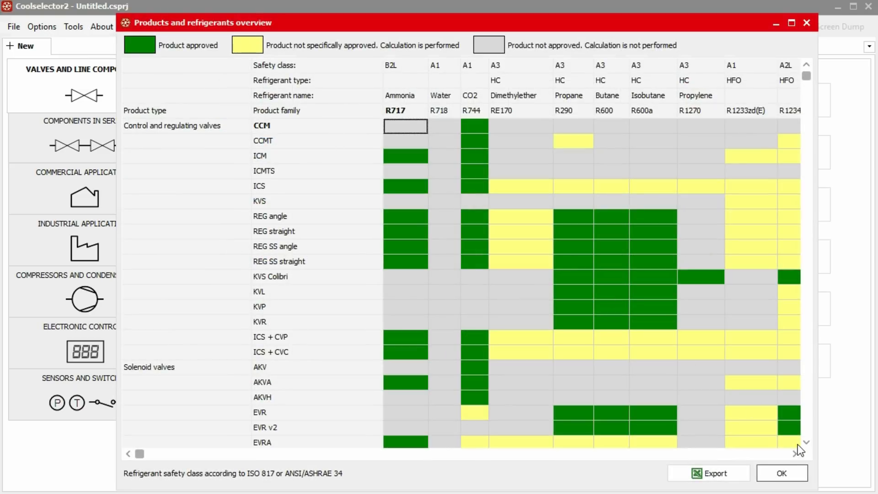
scroll("down", 3)
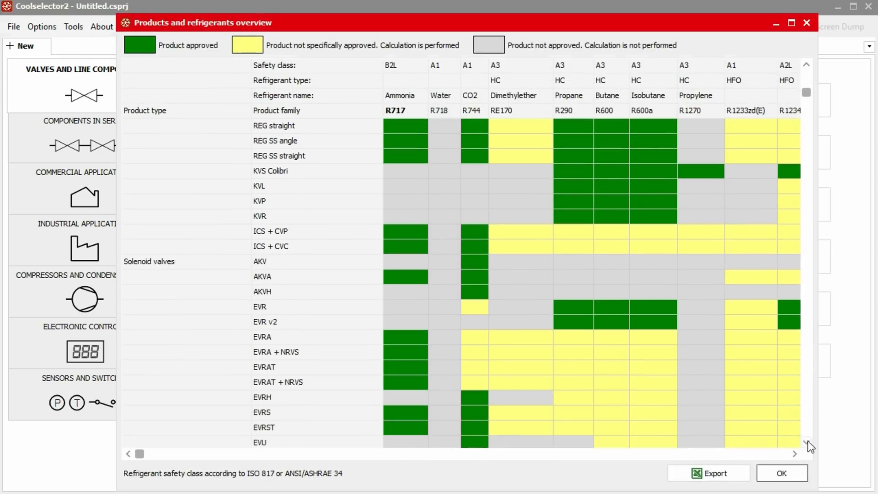
scroll("down", 3)
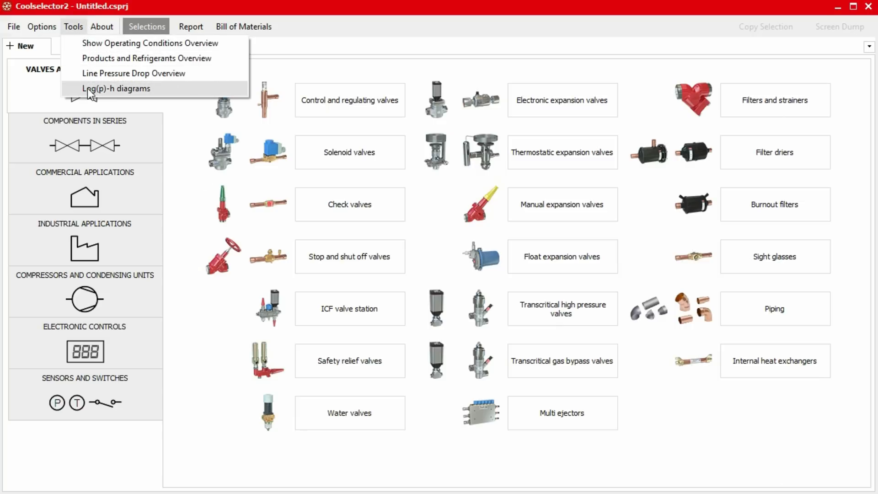
Step: Plot the log(p)-h pressure-enthalpy diagram for refrigerant R427A
left_click(115, 89)
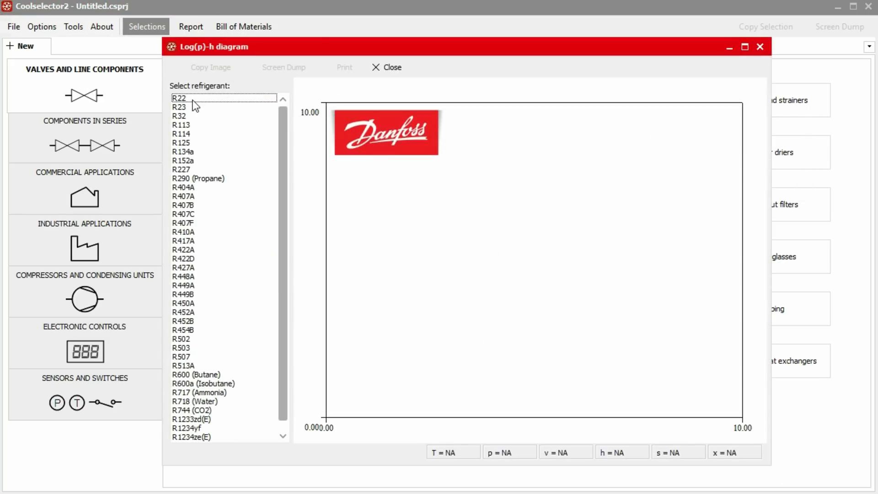
mouse_move(181, 261)
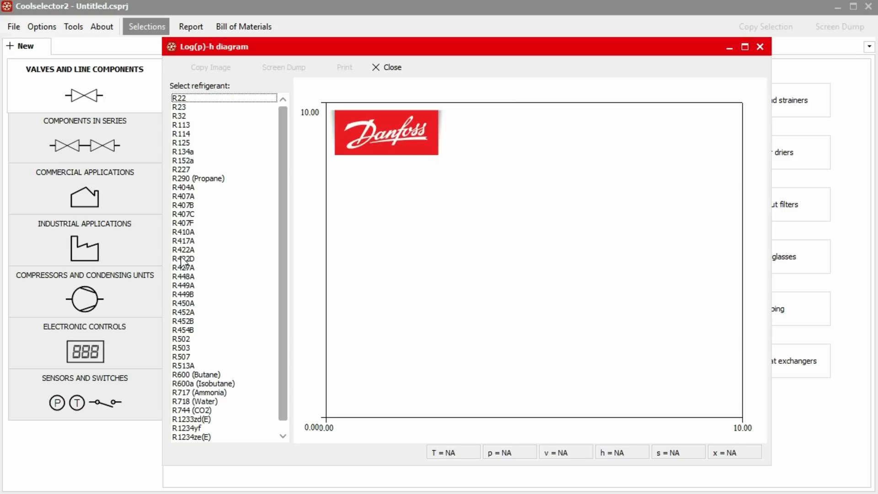
left_click(183, 267)
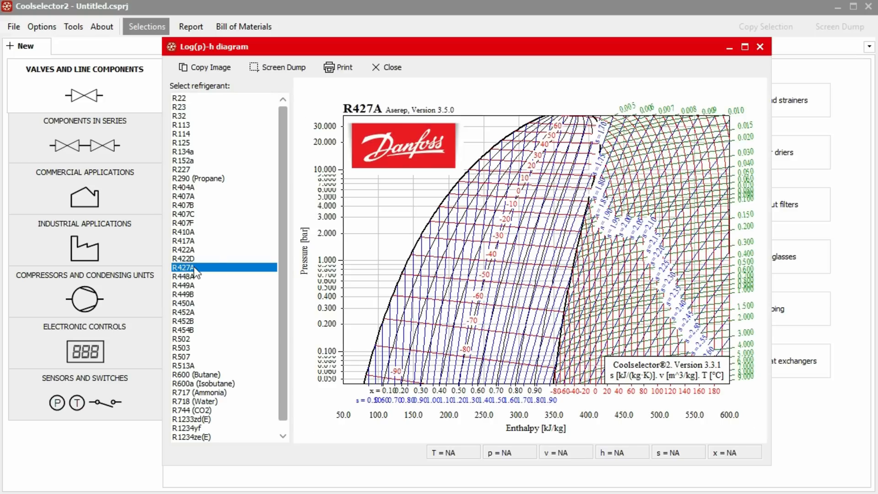